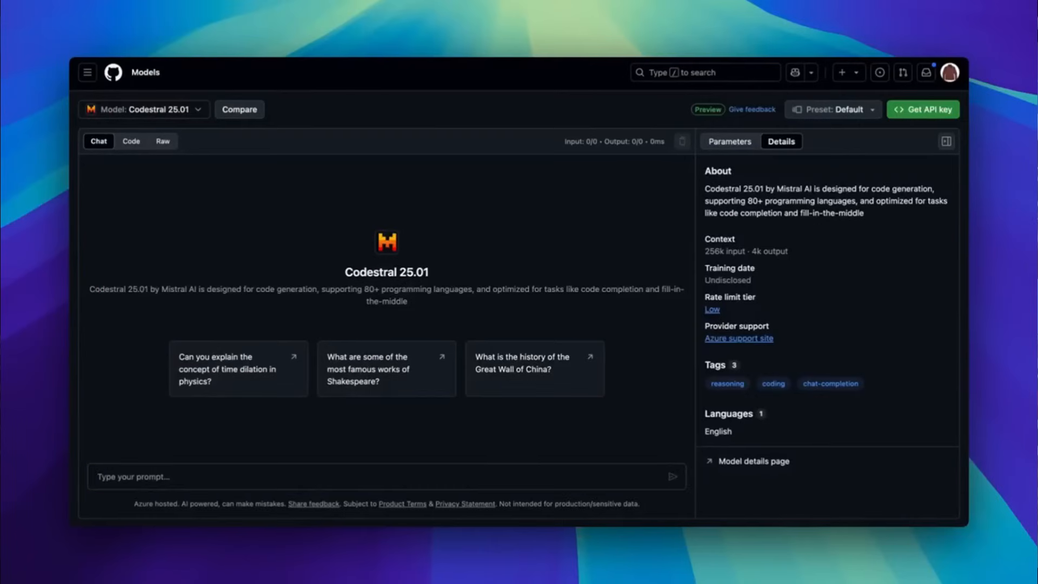
- Prompt Codestral 25.01 with 'write me a python app that automatical…' and scroll the generated code
type("write me a python app that")
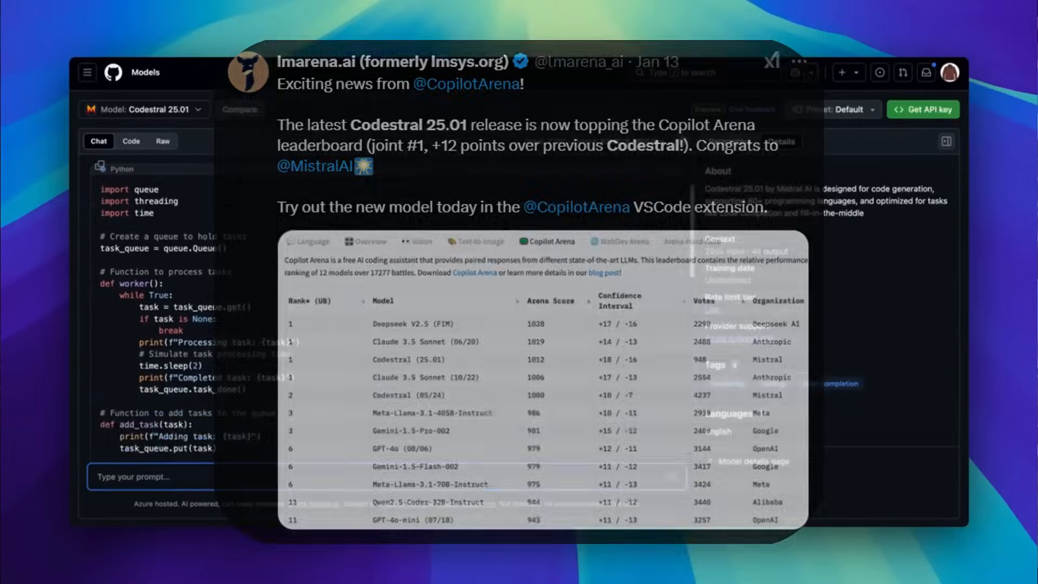
type("automatical")
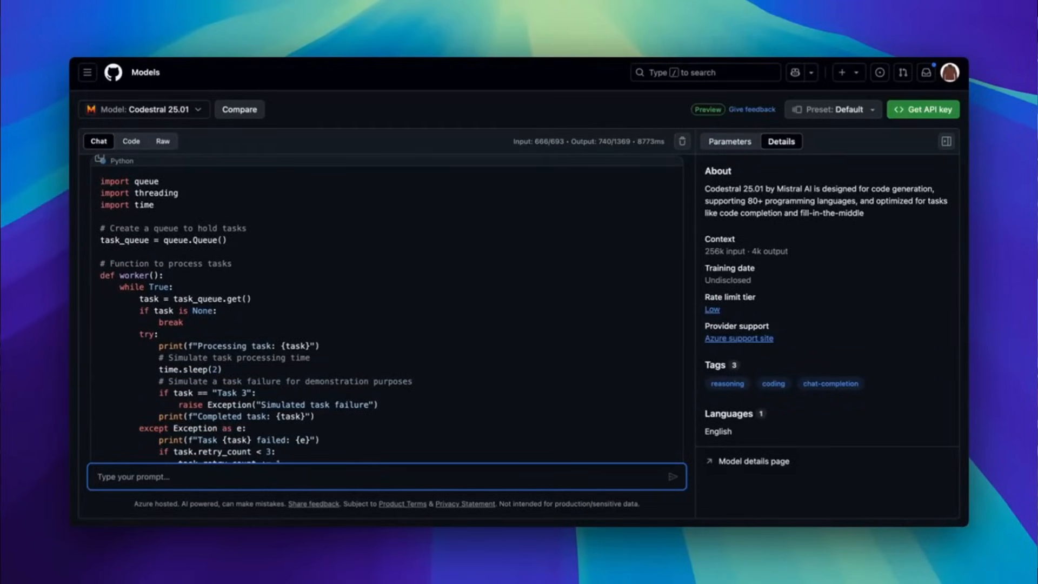
scroll("down", 3)
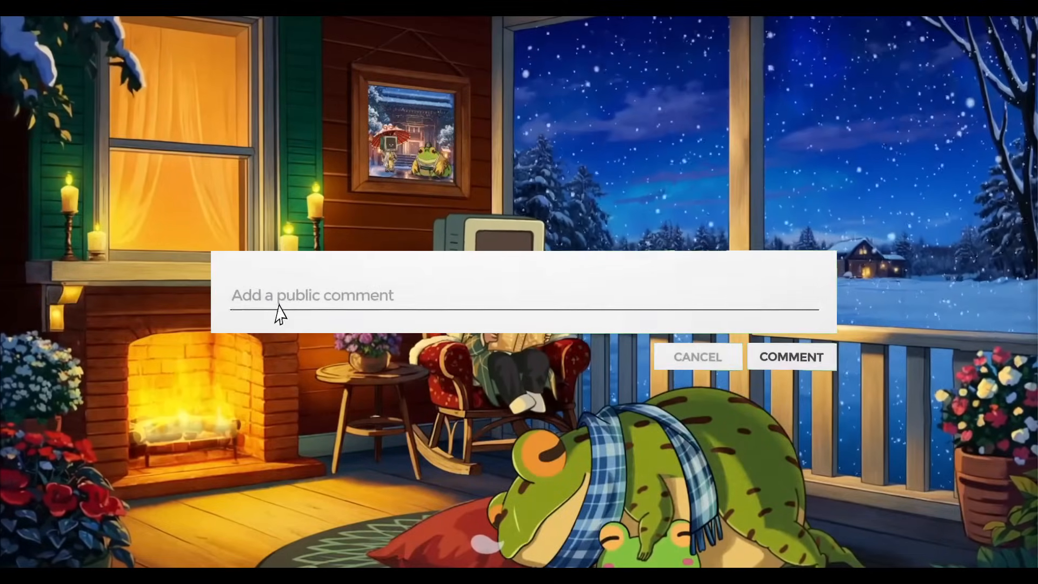
- Type 'Leave a comme' into the public comment form
type("Leave a comme")
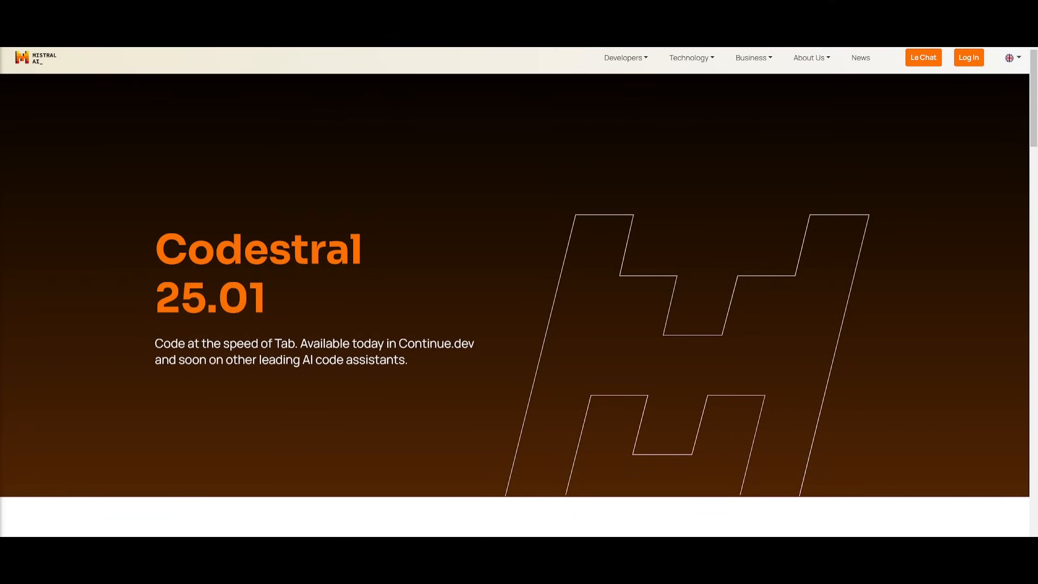
scroll("down", 3)
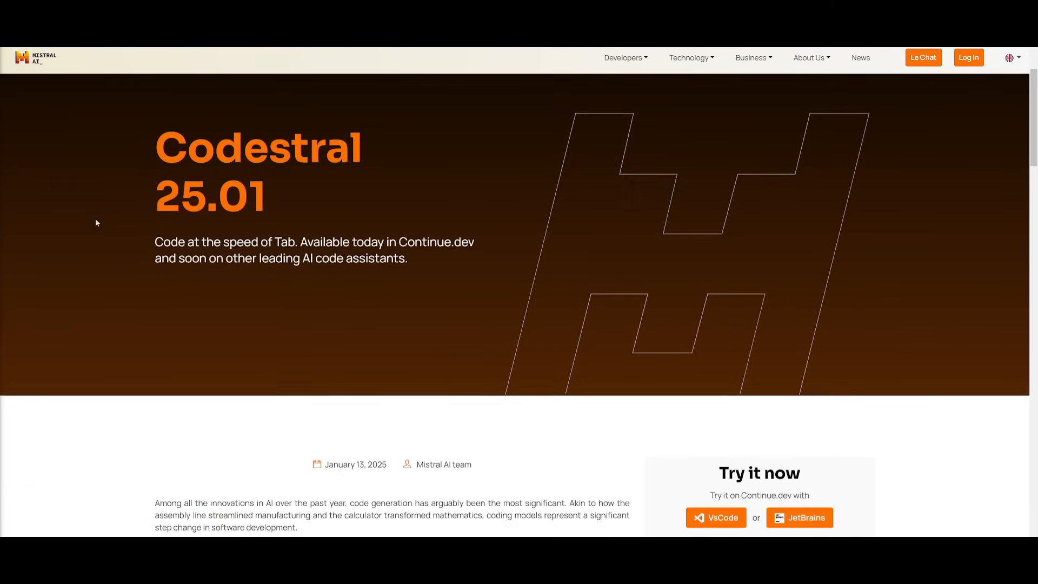
scroll("down", 3)
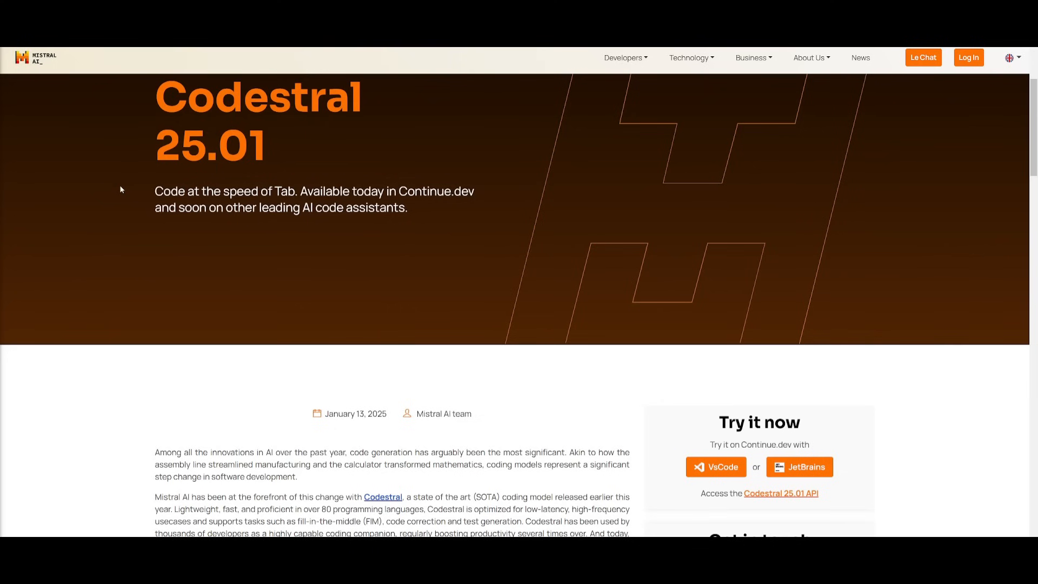
scroll("down", 3)
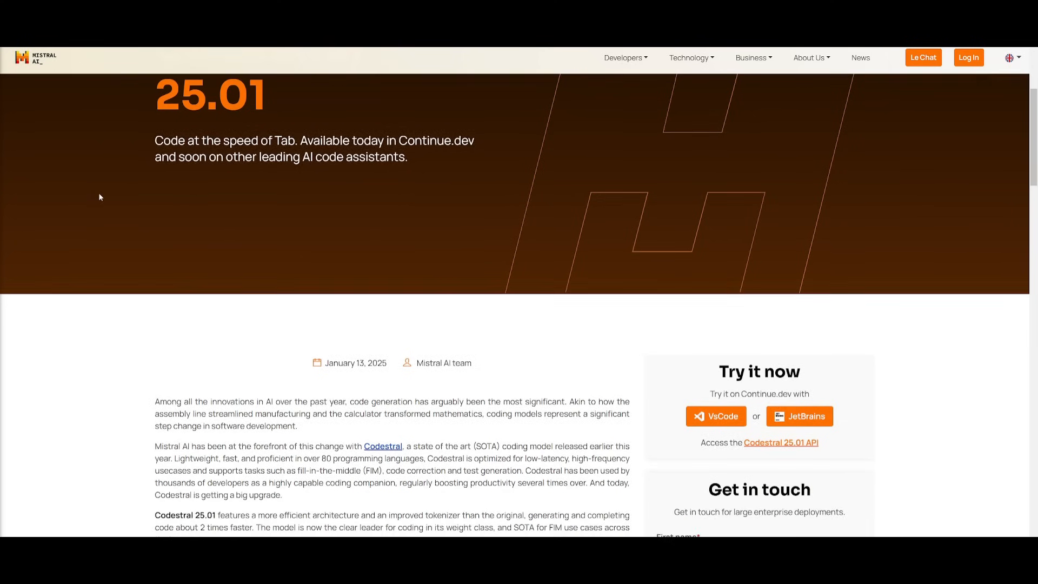
scroll("down", 3)
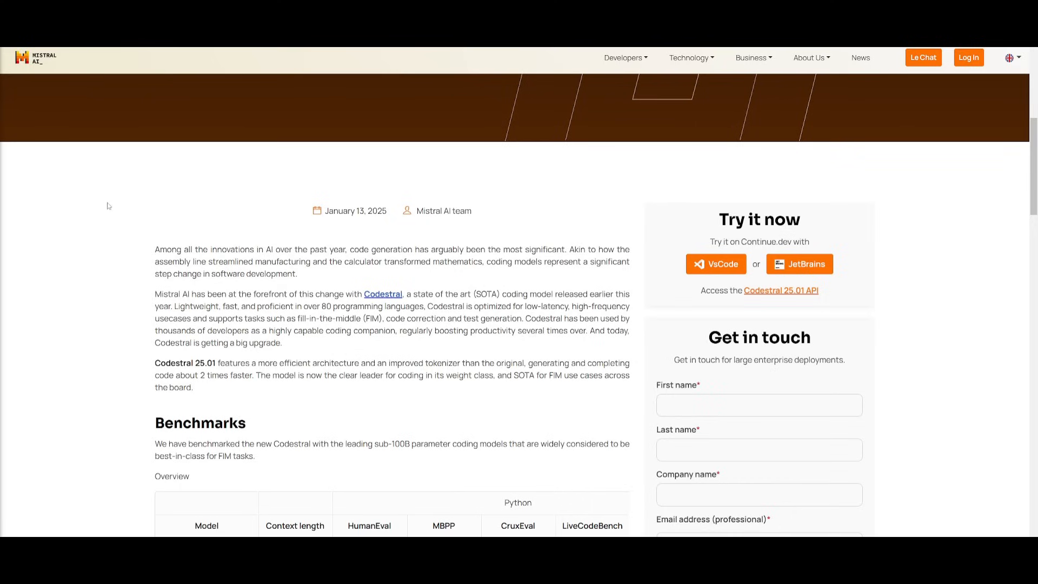
mouse_move(454, 306)
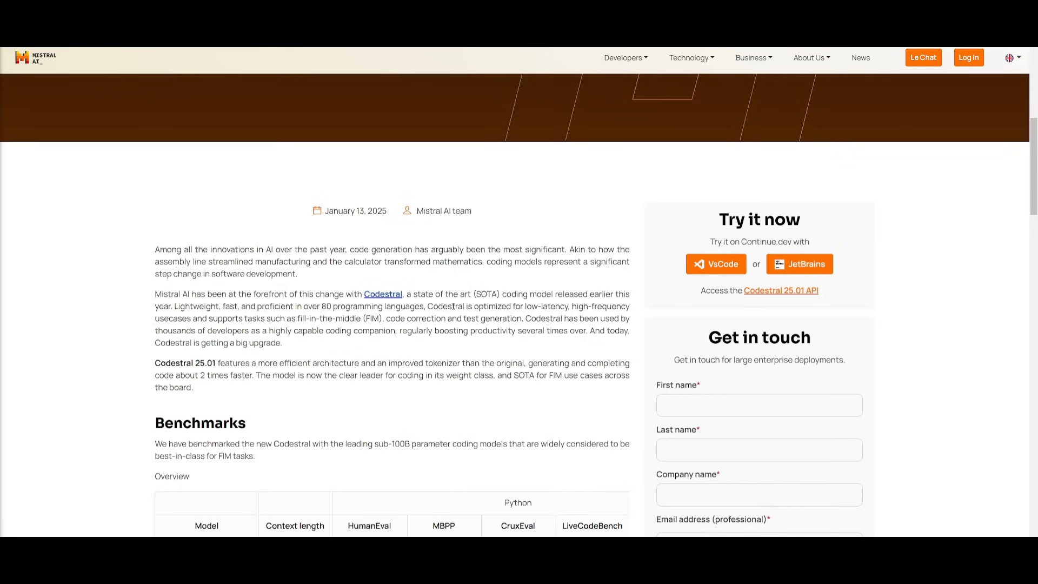
mouse_move(611, 225)
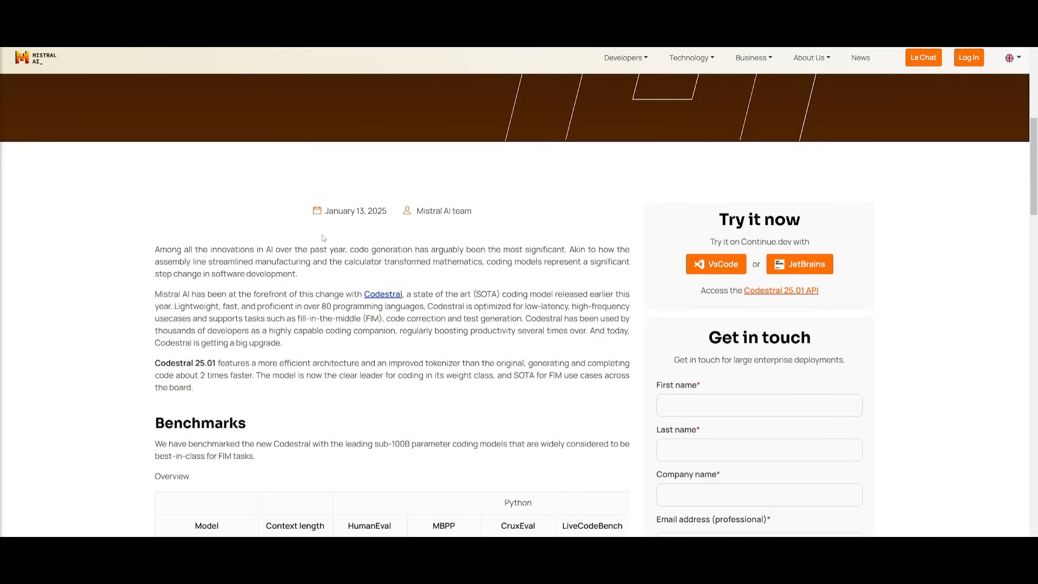
scroll("down", 3)
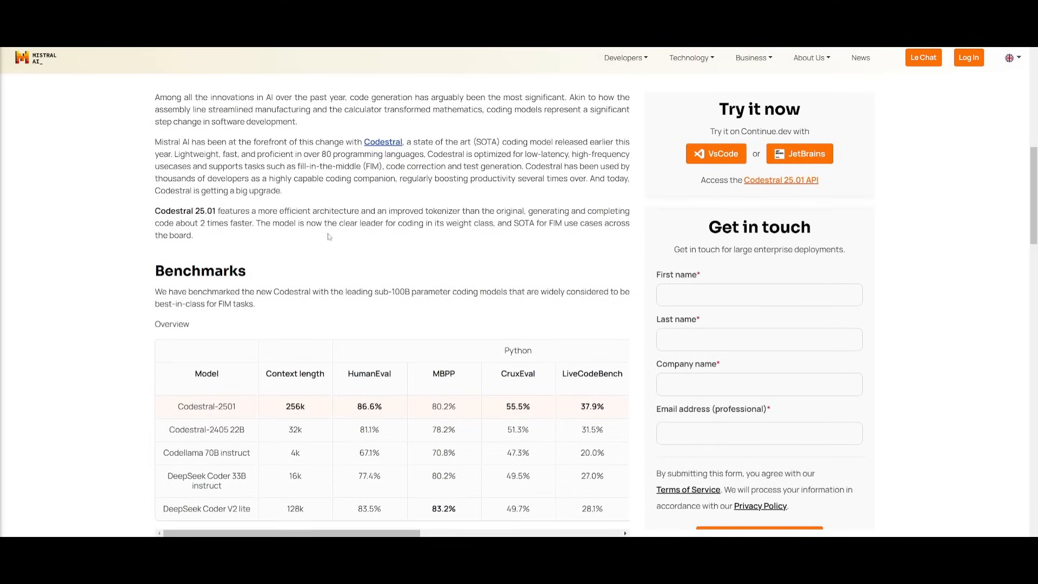
scroll("down", 3)
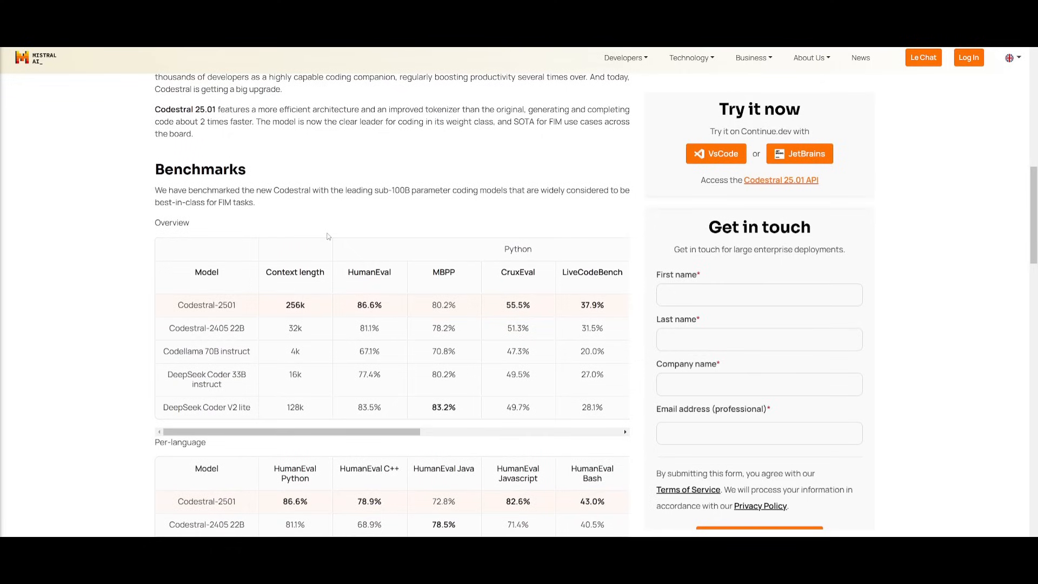
mouse_move(323, 239)
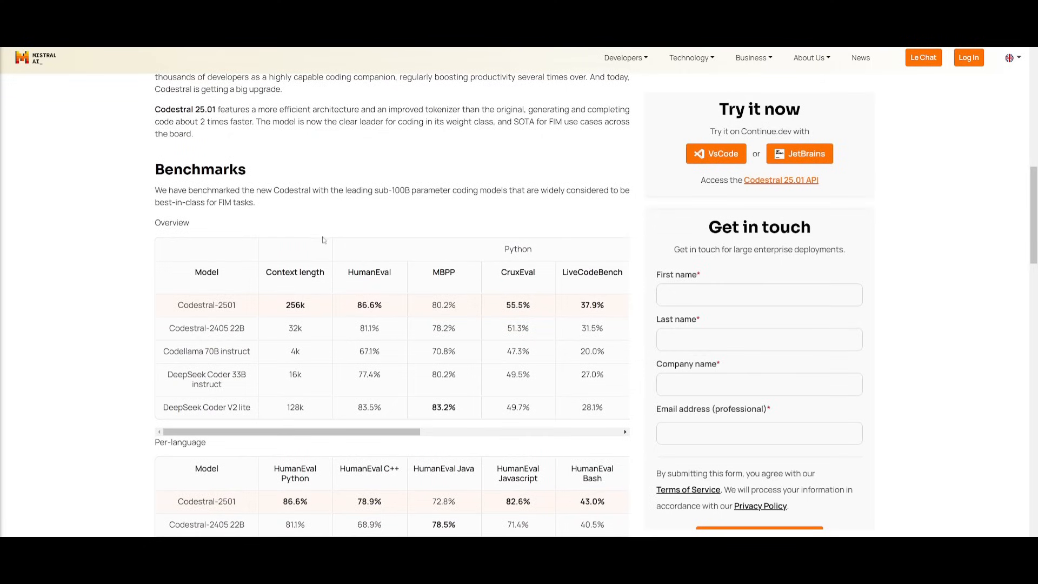
mouse_move(307, 244)
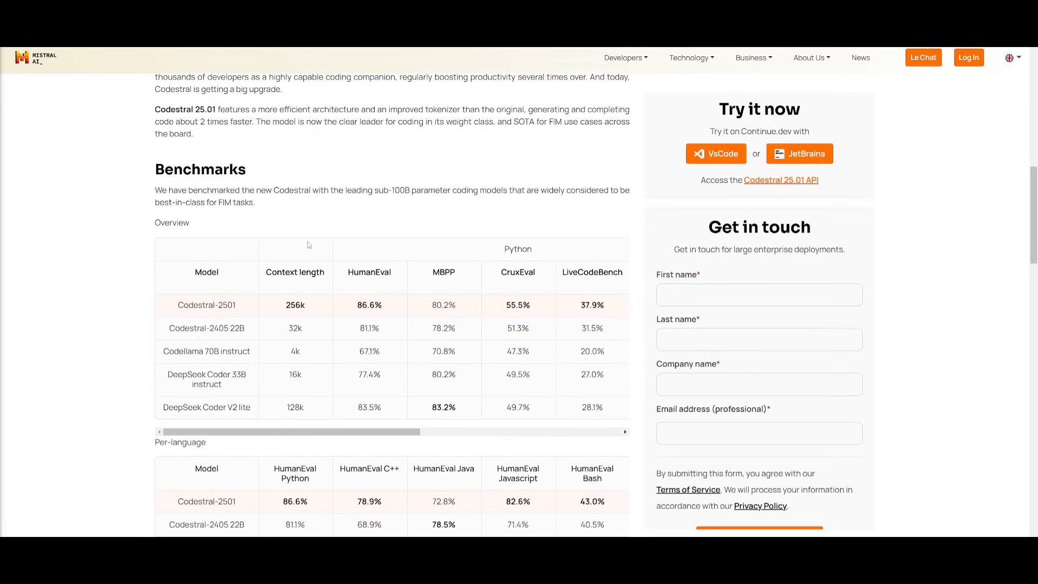
mouse_move(316, 247)
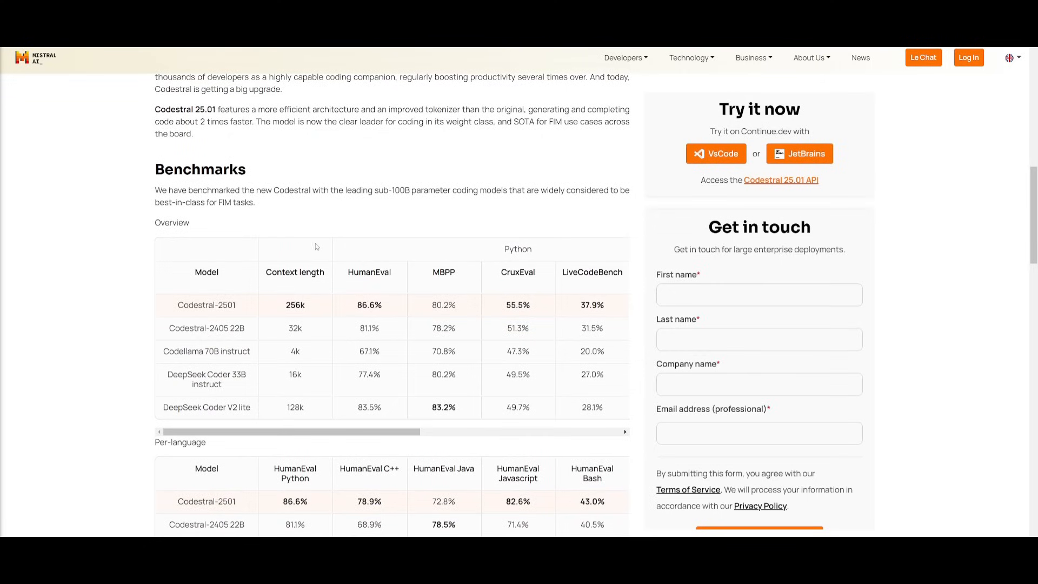
scroll("up", 3)
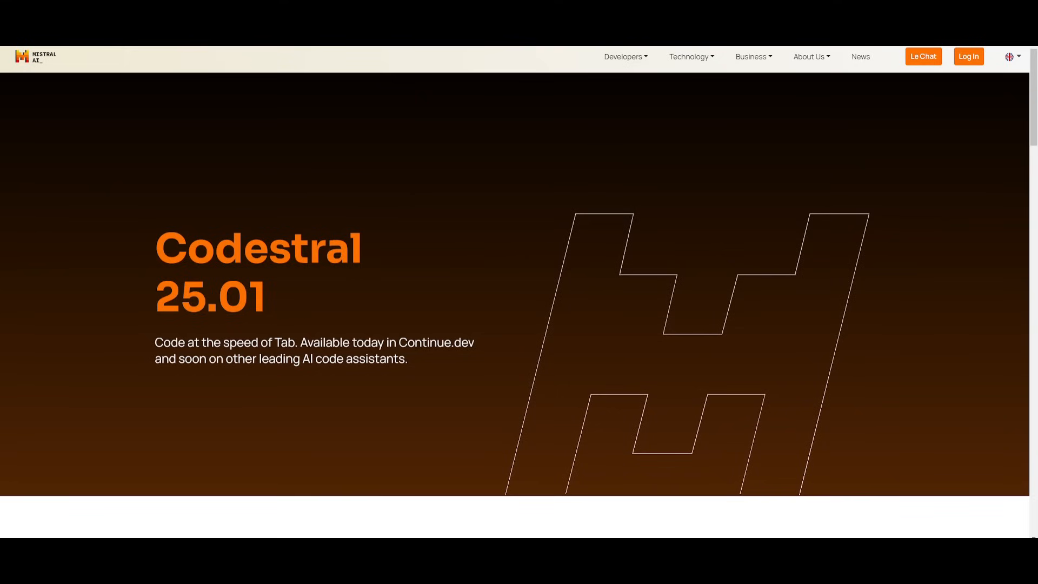
- Scroll the Codestral 25.01 page to the per-language and fill-in-the-middle benchmark tables
scroll("down", 3)
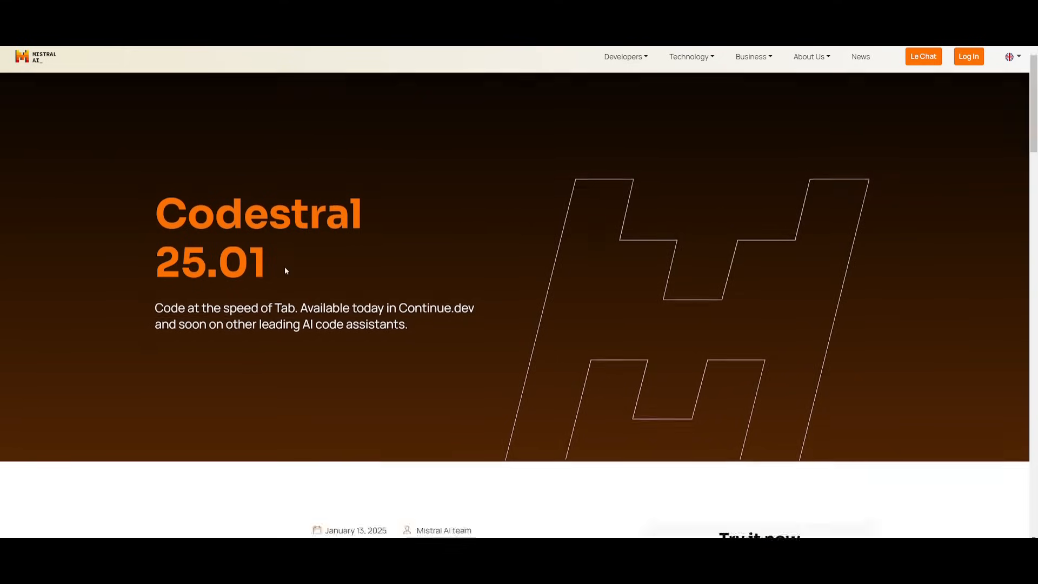
scroll("down", 3)
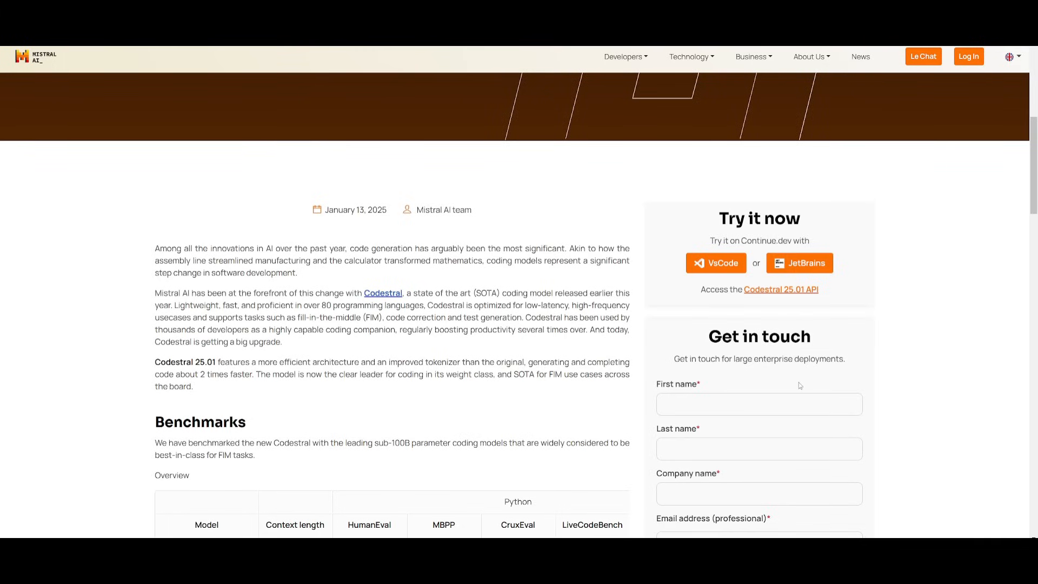
scroll("down", 3)
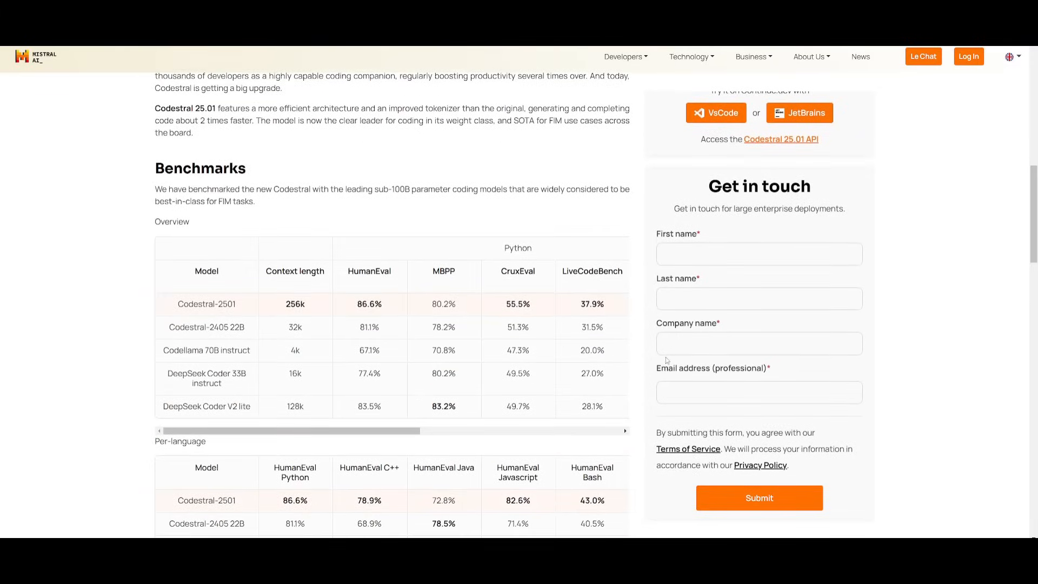
scroll("down", 3)
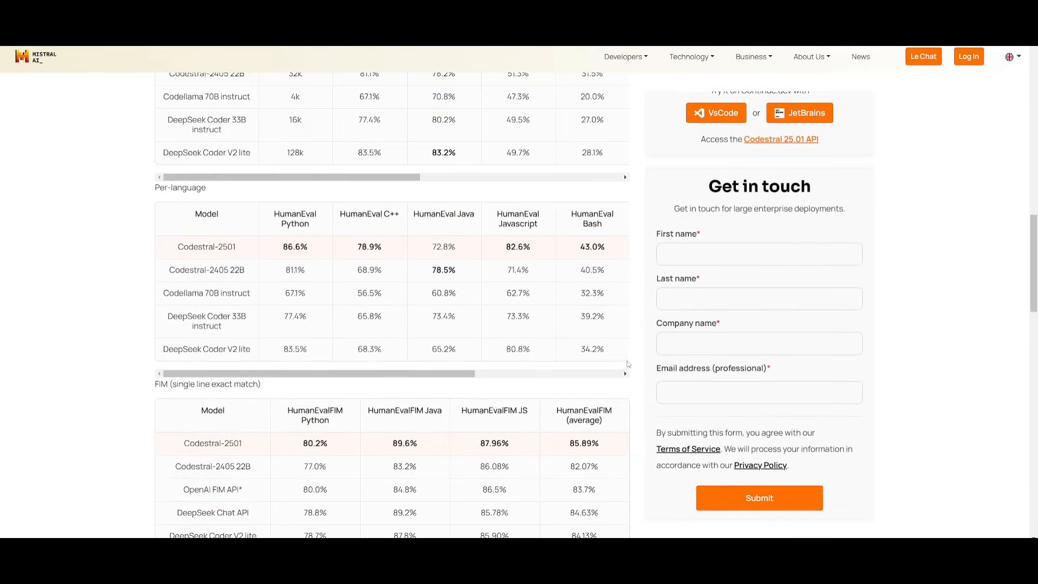
scroll("down", 3)
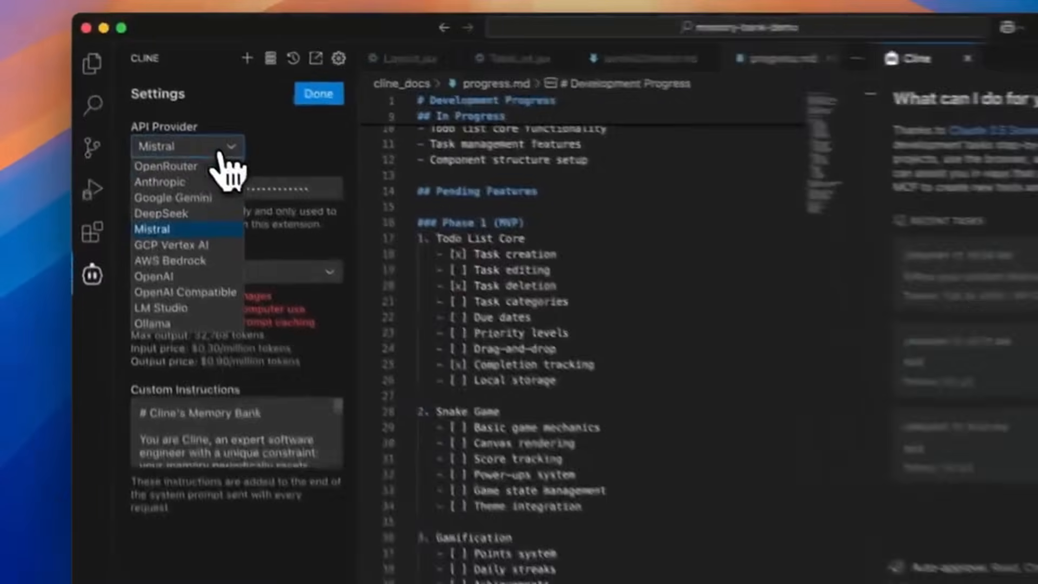
- Choose Mistral in Cline's API Provider dropdown
left_click(318, 92)
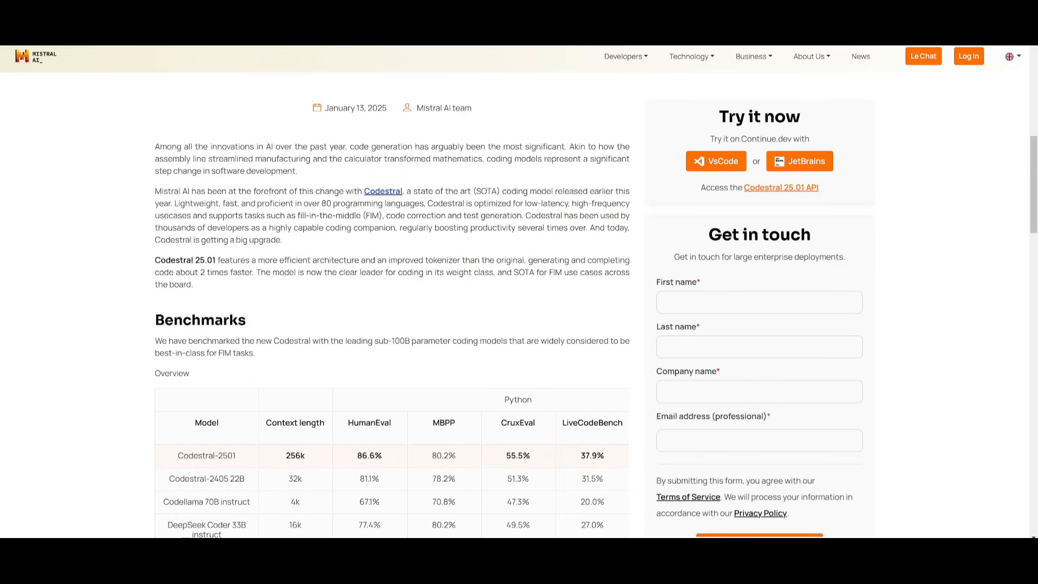
- Open the Continue extension's Marketplace listing for VS Code and scroll down it
left_click(716, 161)
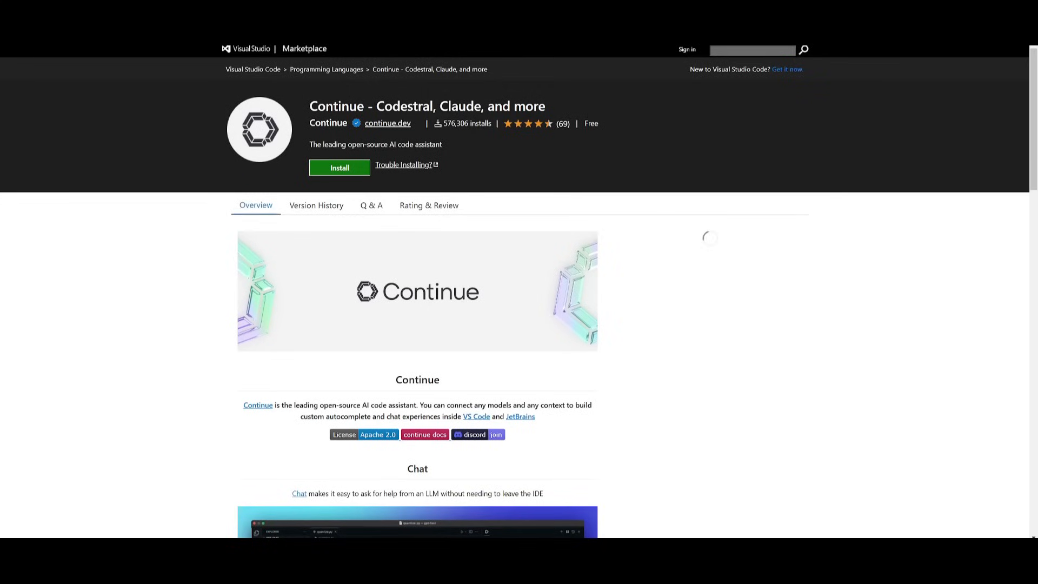
scroll("down", 3)
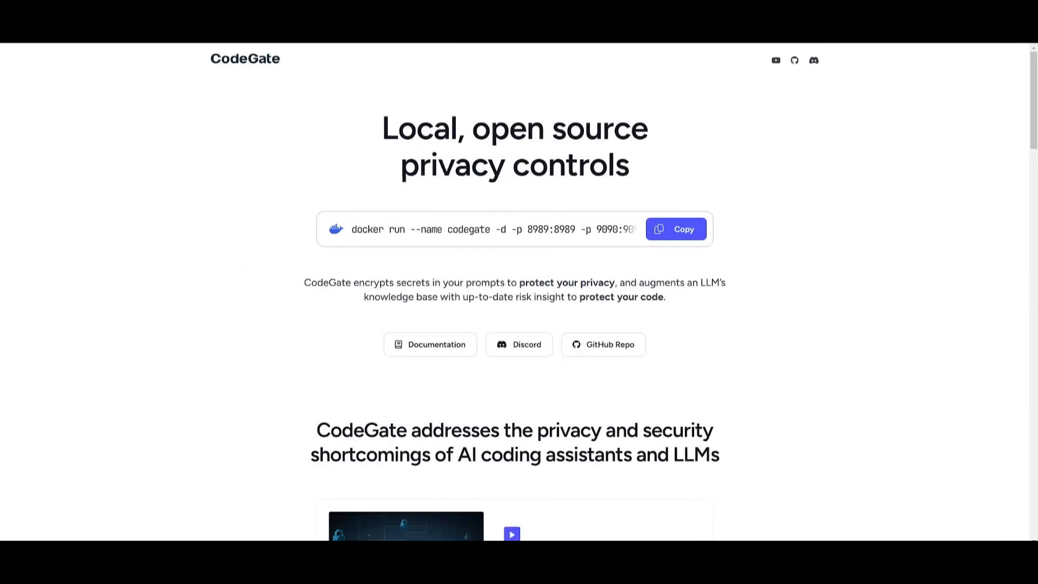
mouse_move(99, 277)
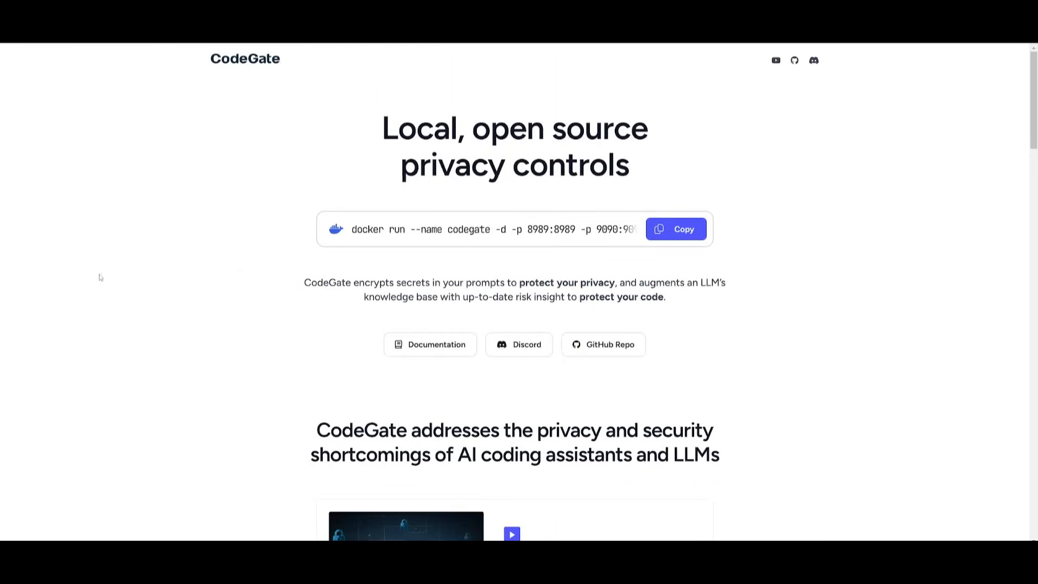
mouse_move(544, 104)
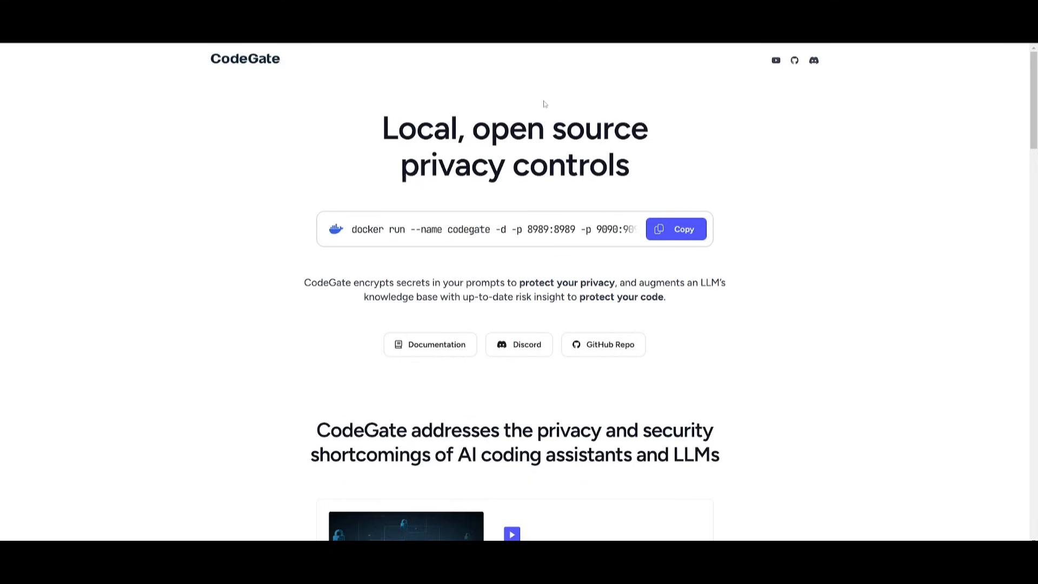
mouse_move(215, 154)
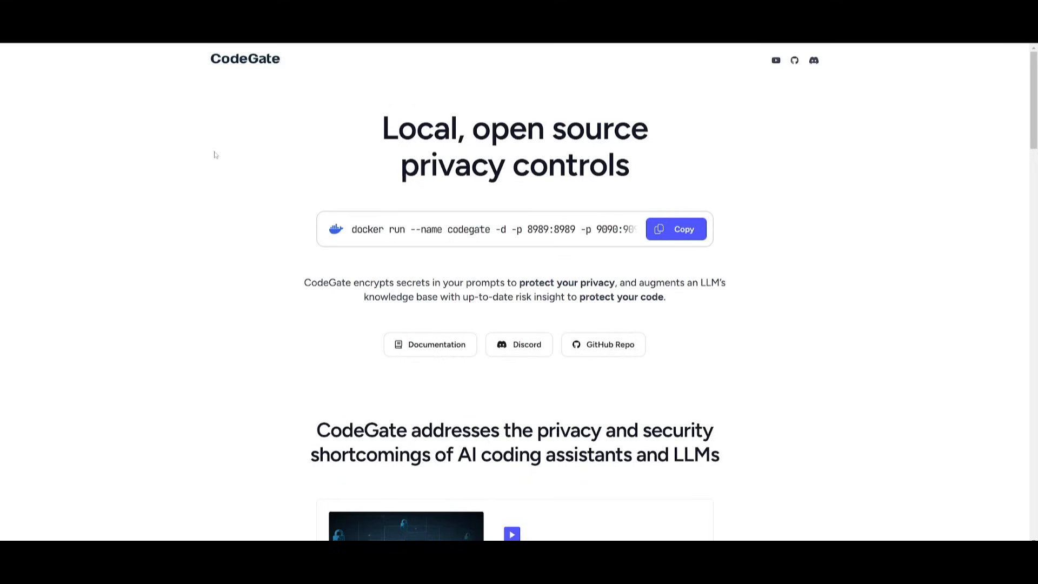
mouse_move(191, 192)
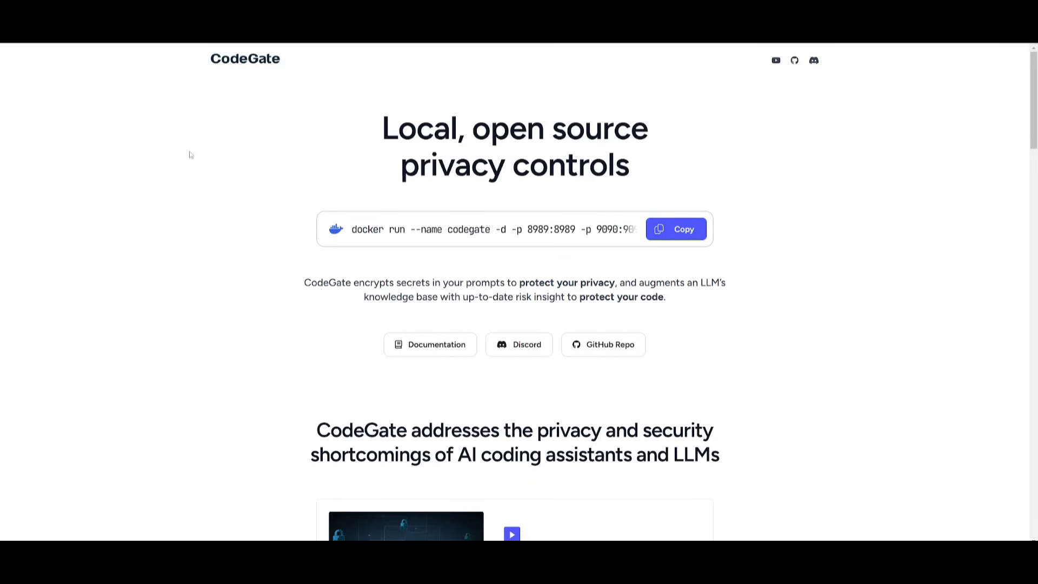
mouse_move(220, 185)
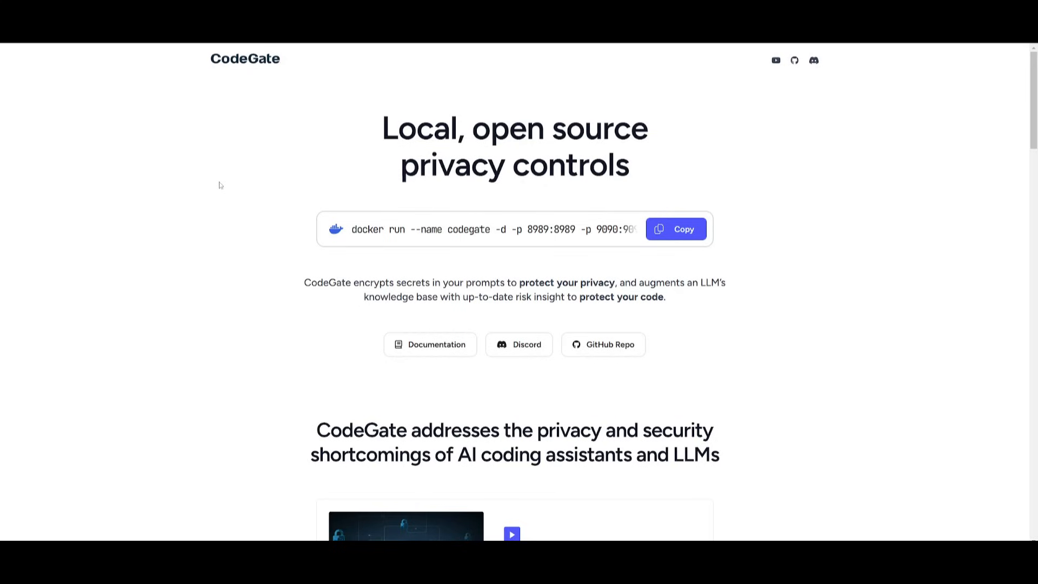
mouse_move(395, 130)
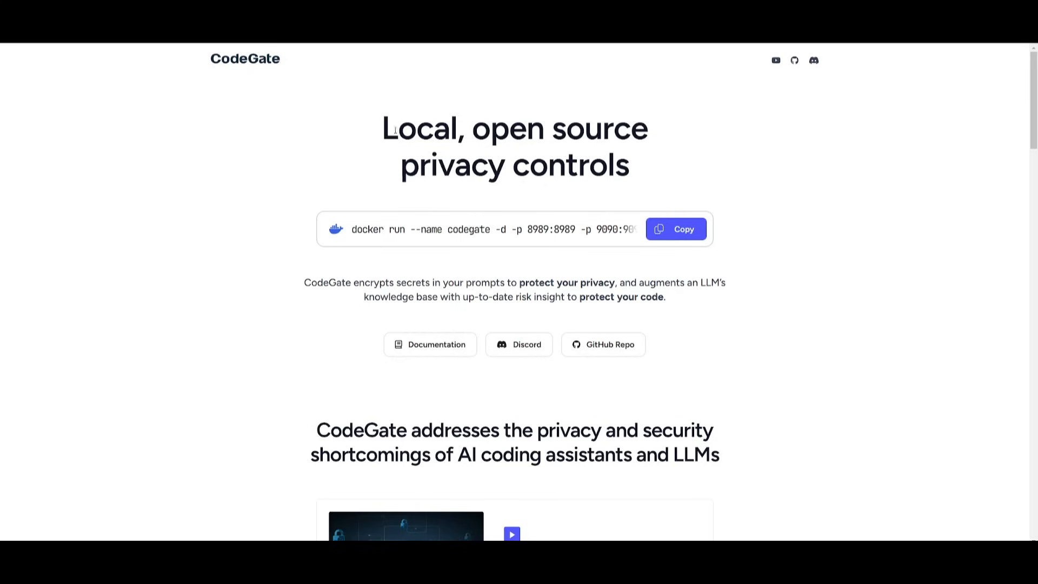
mouse_move(442, 270)
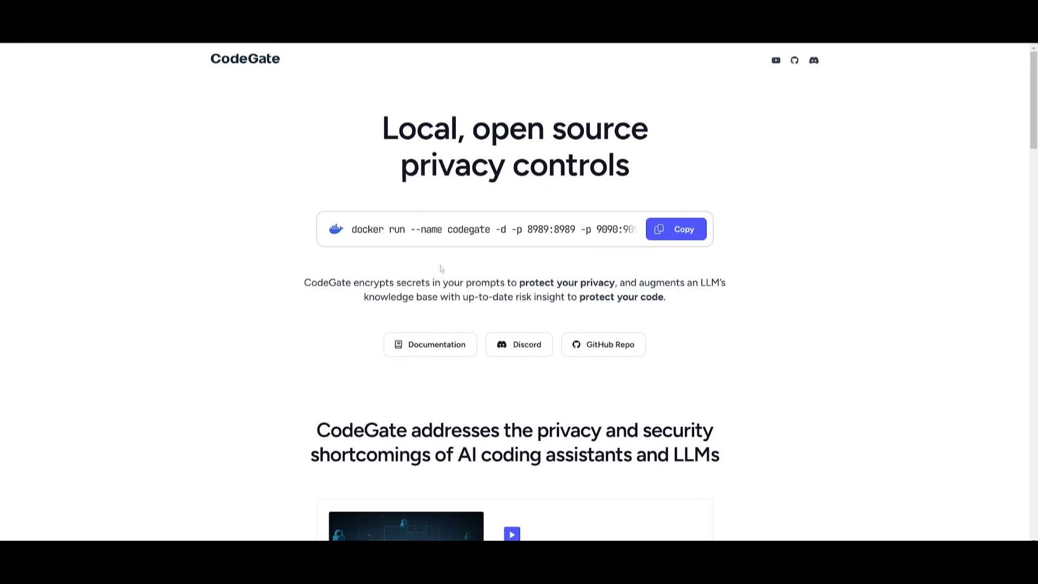
mouse_move(471, 219)
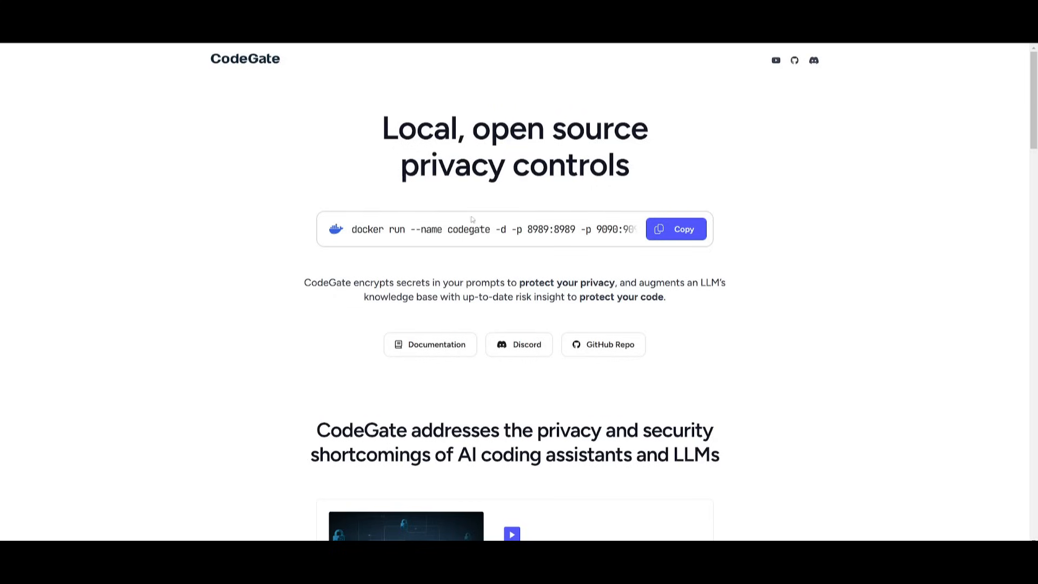
mouse_move(501, 230)
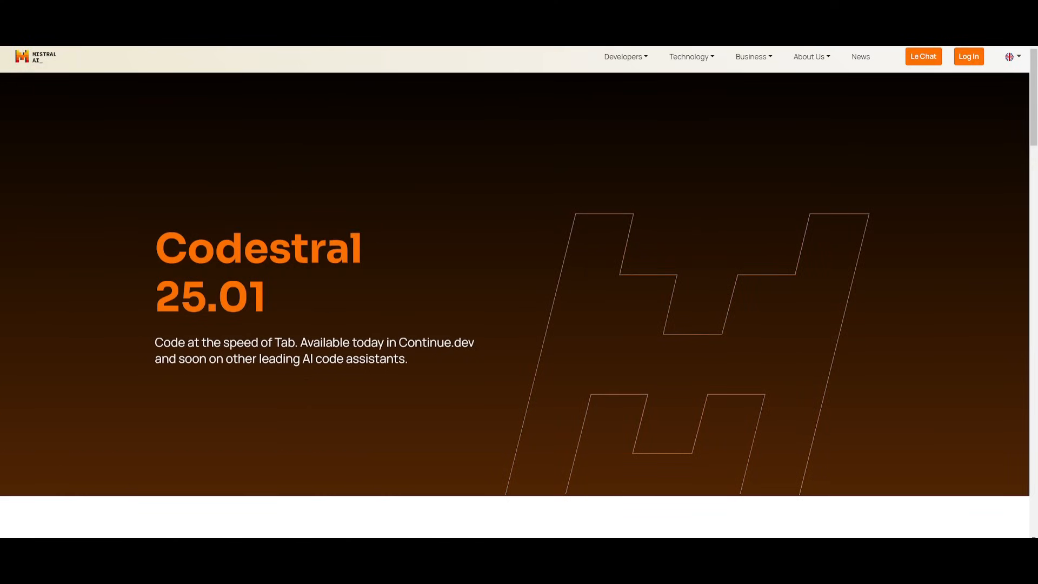
mouse_move(263, 173)
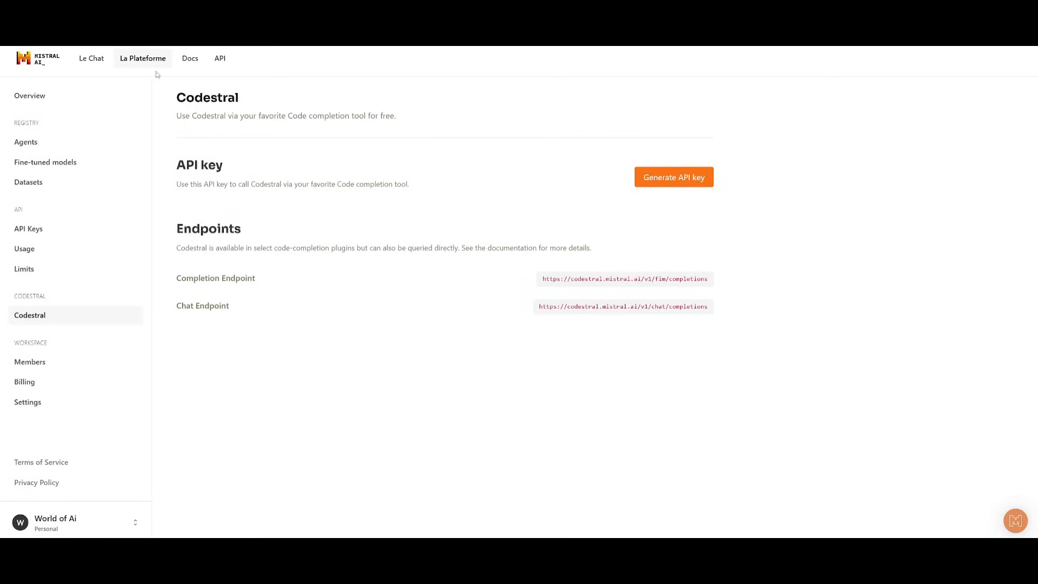
mouse_move(47, 68)
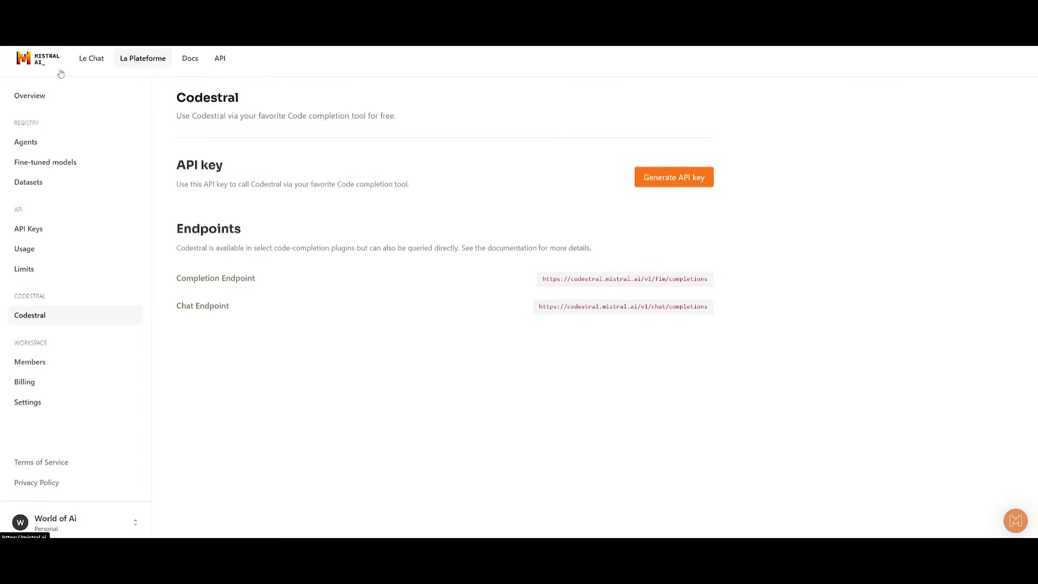
mouse_move(299, 171)
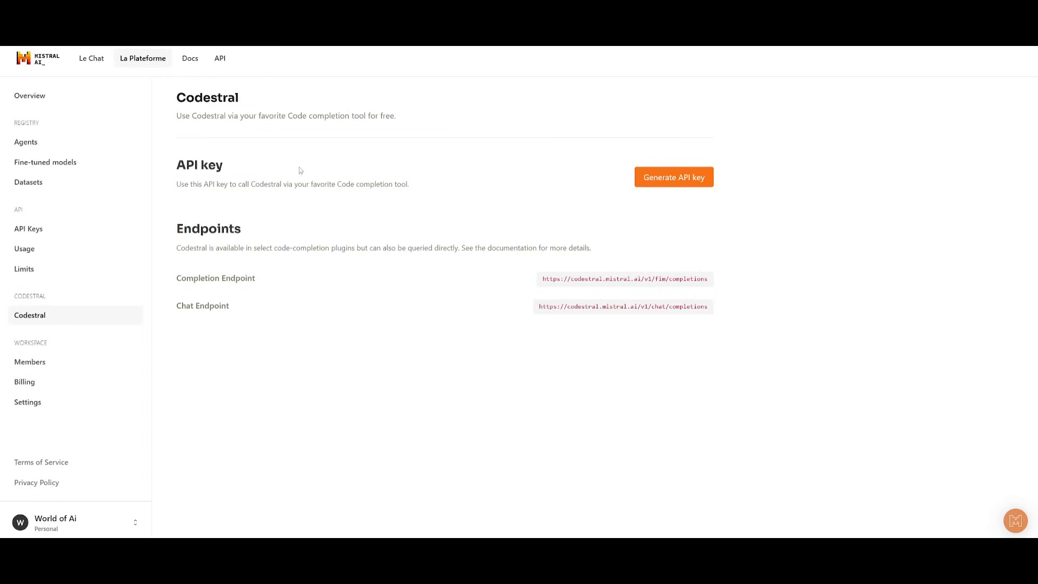
mouse_move(637, 163)
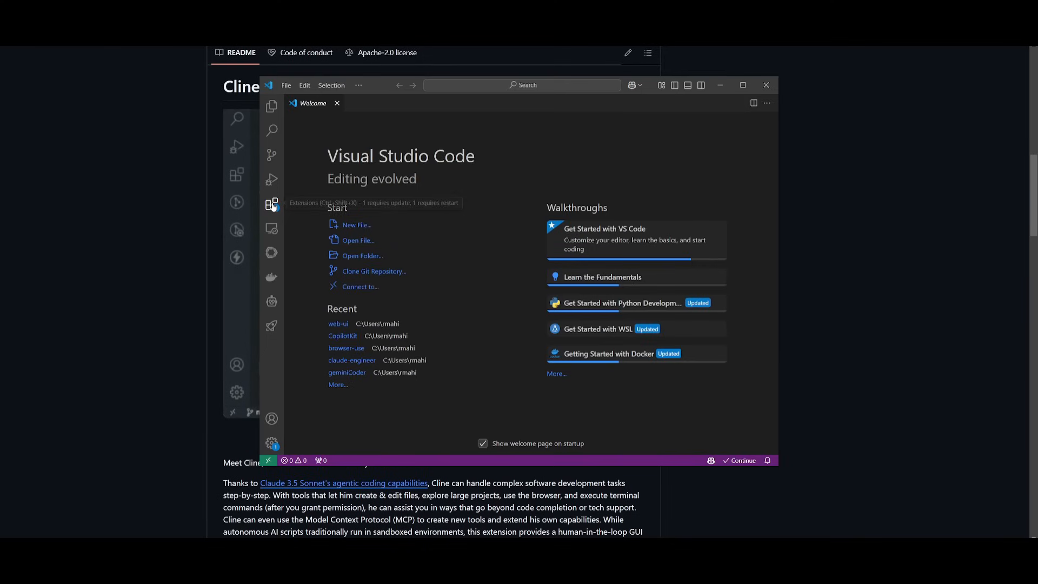
- Open the extensions view to look for Cline
left_click(271, 203)
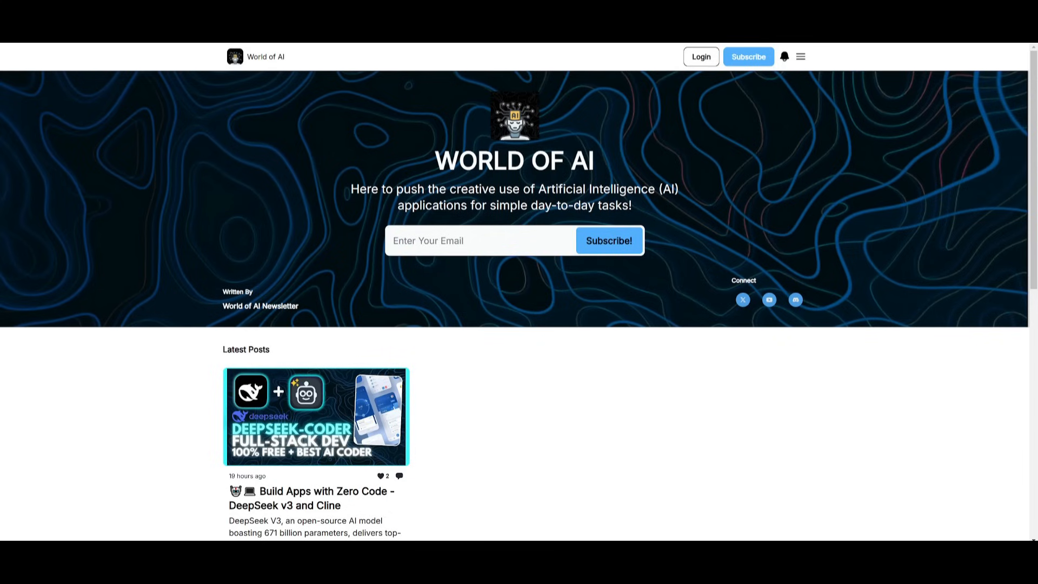
mouse_move(124, 255)
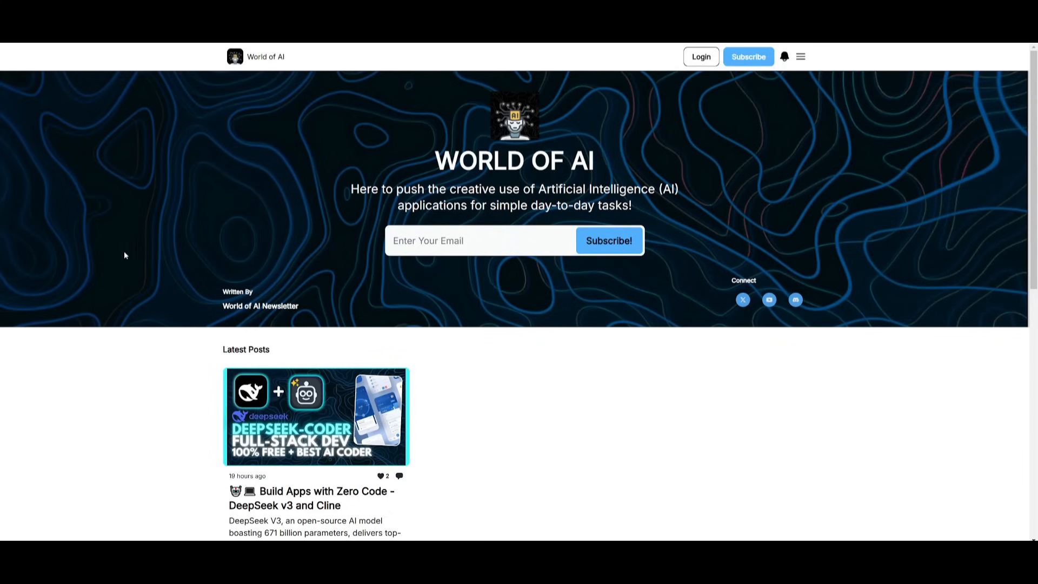
- Open the DeepSeek v3 and Cline zero-code post and scroll through the article
left_click(316, 417)
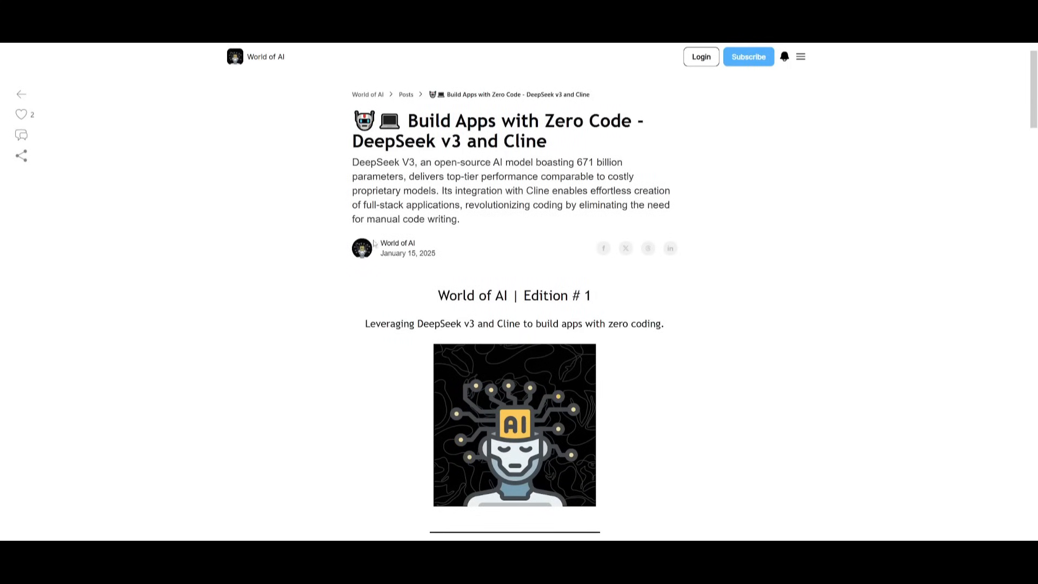
scroll("down", 3)
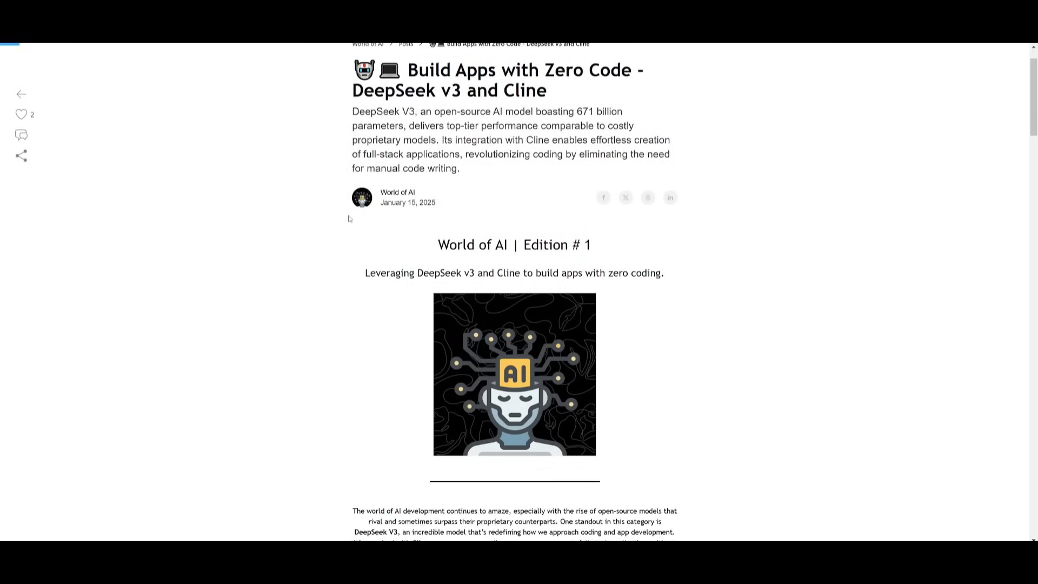
scroll("down", 3)
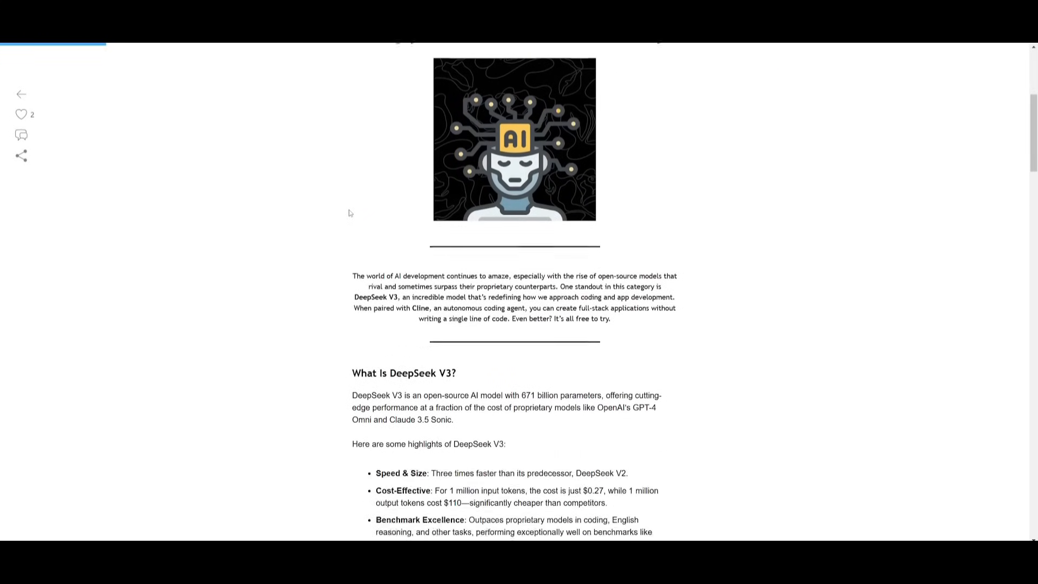
scroll("down", 3)
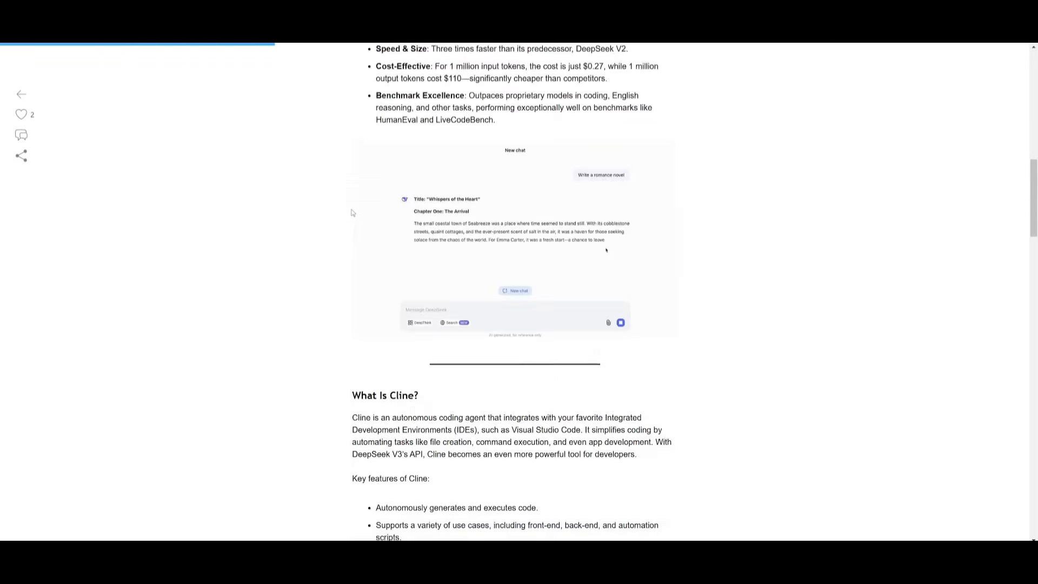
scroll("down", 3)
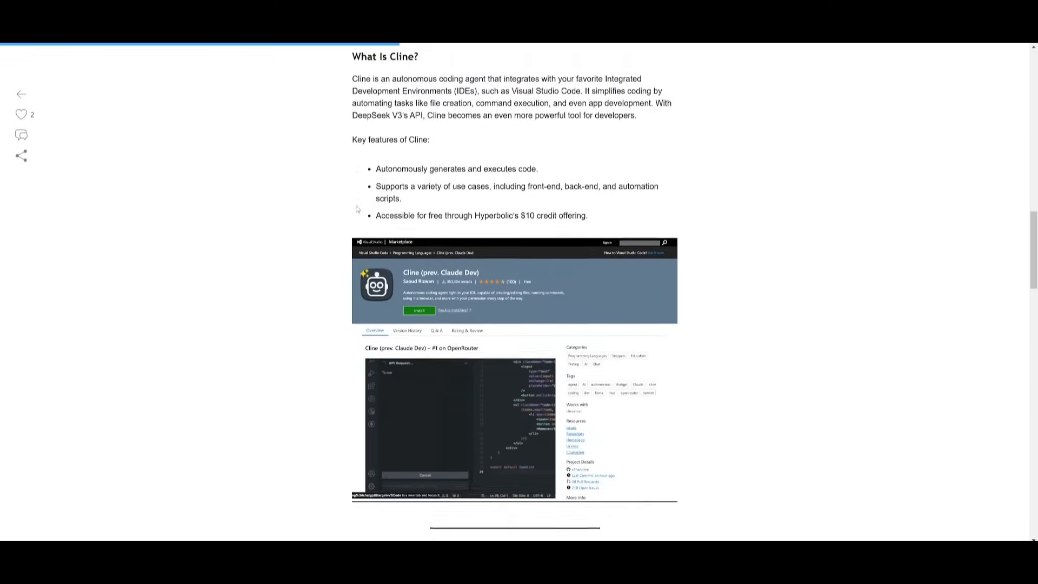
scroll("down", 3)
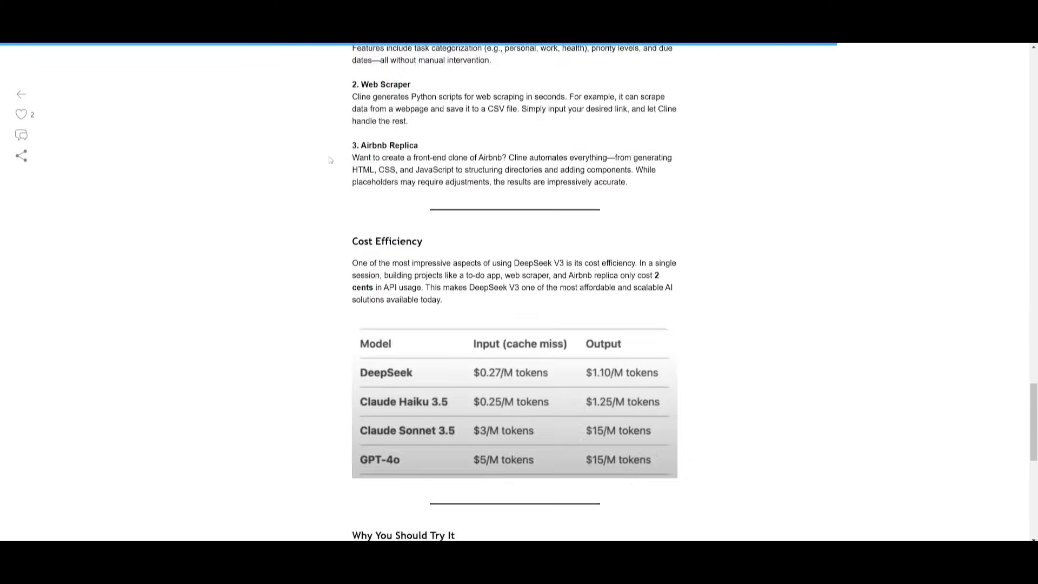
scroll("down", 3)
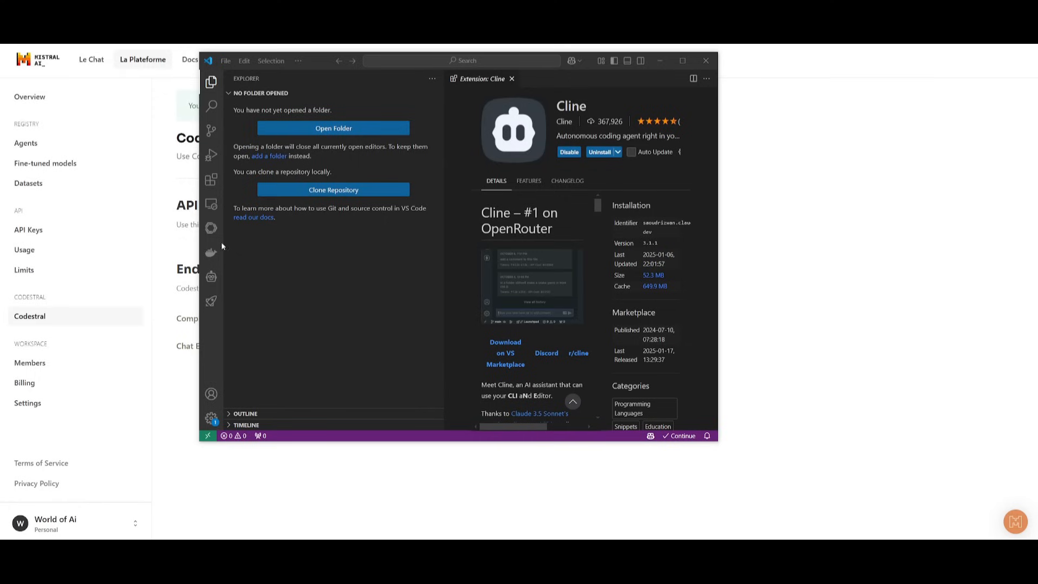
- Give Cline the Mistral provider, a pasted Mistral API key and codestral-latest, then save
left_click(433, 78)
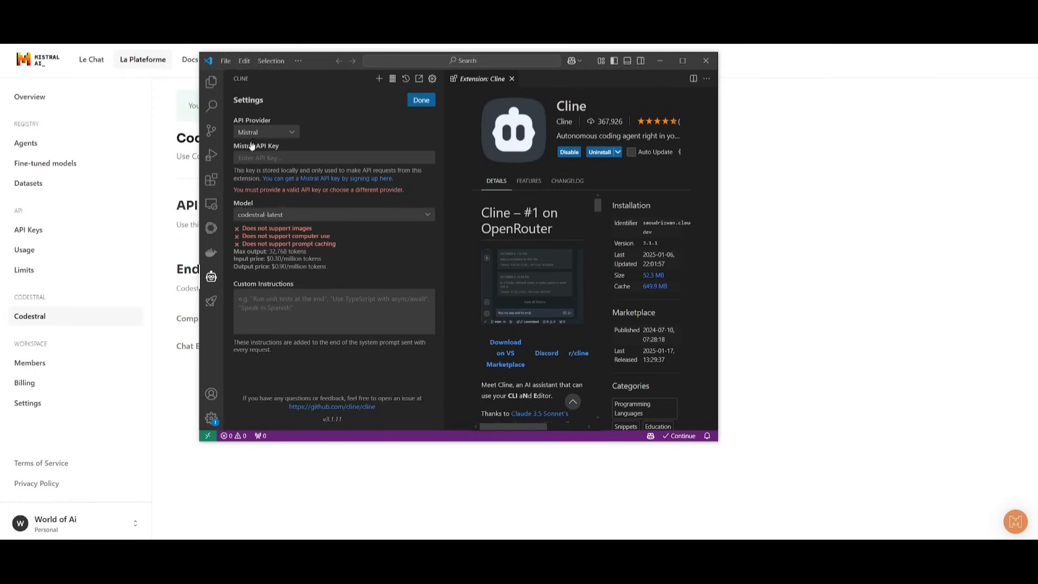
left_click(265, 132)
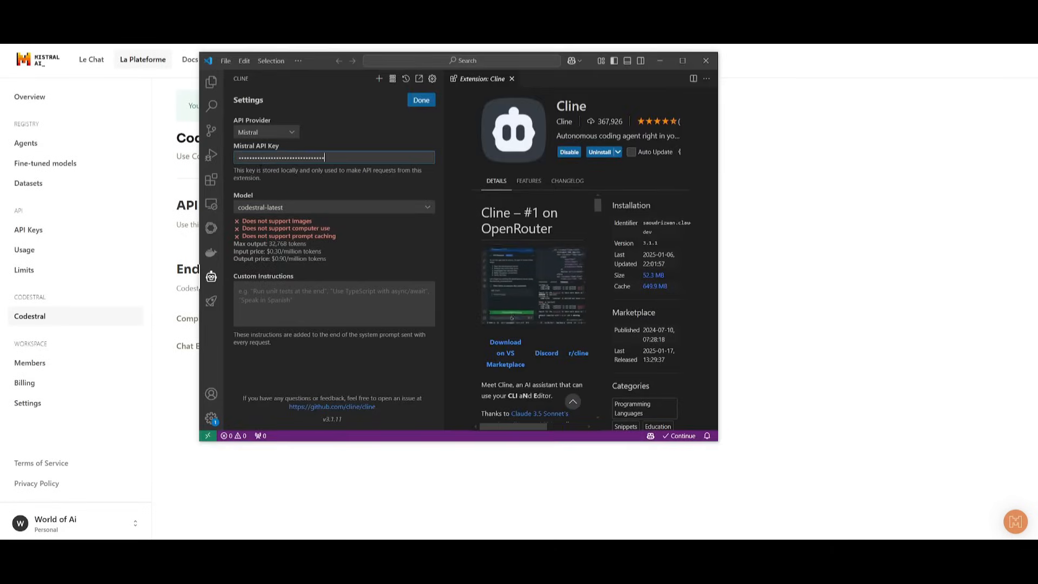
left_click(333, 207)
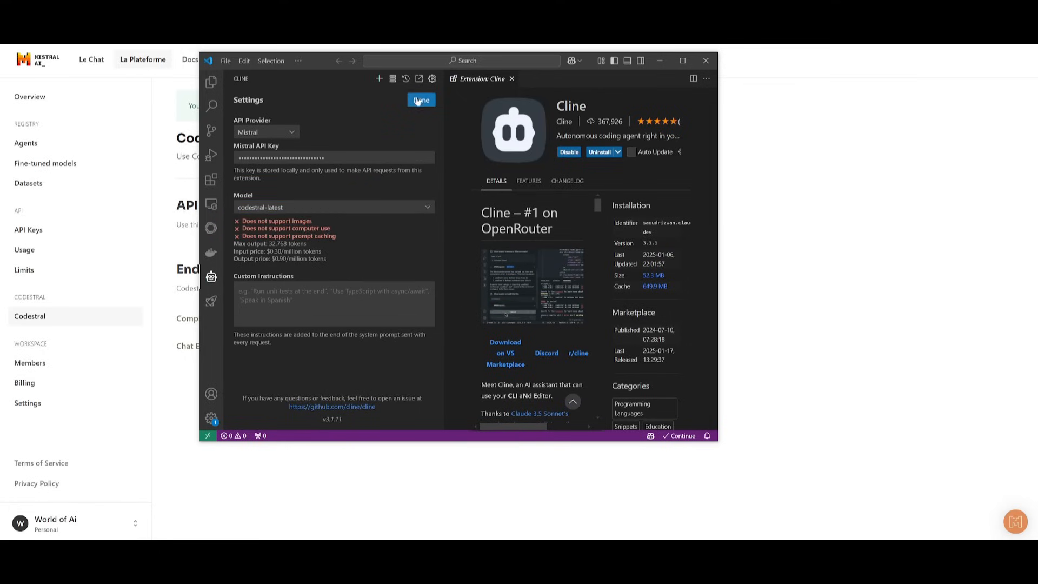
left_click(421, 100)
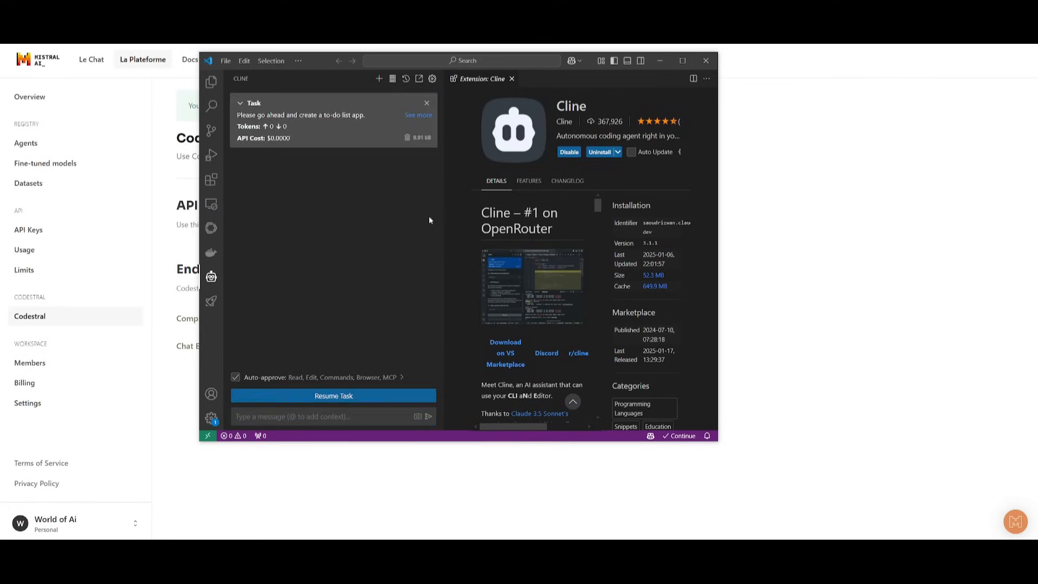
- Resume the to-do list task and approve Cline's command to open the generated app
left_click(333, 395)
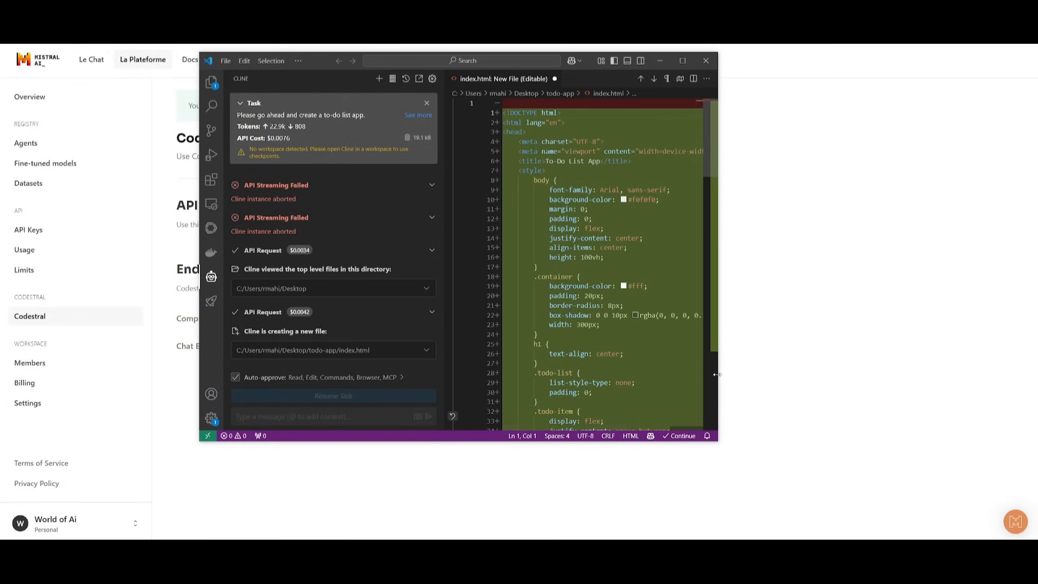
left_click(333, 395)
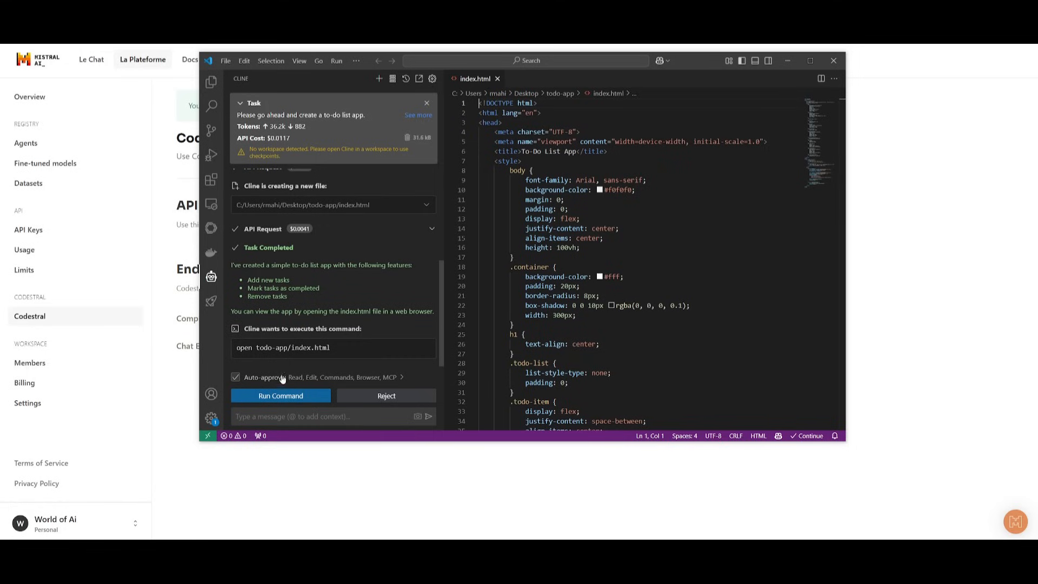
left_click(281, 395)
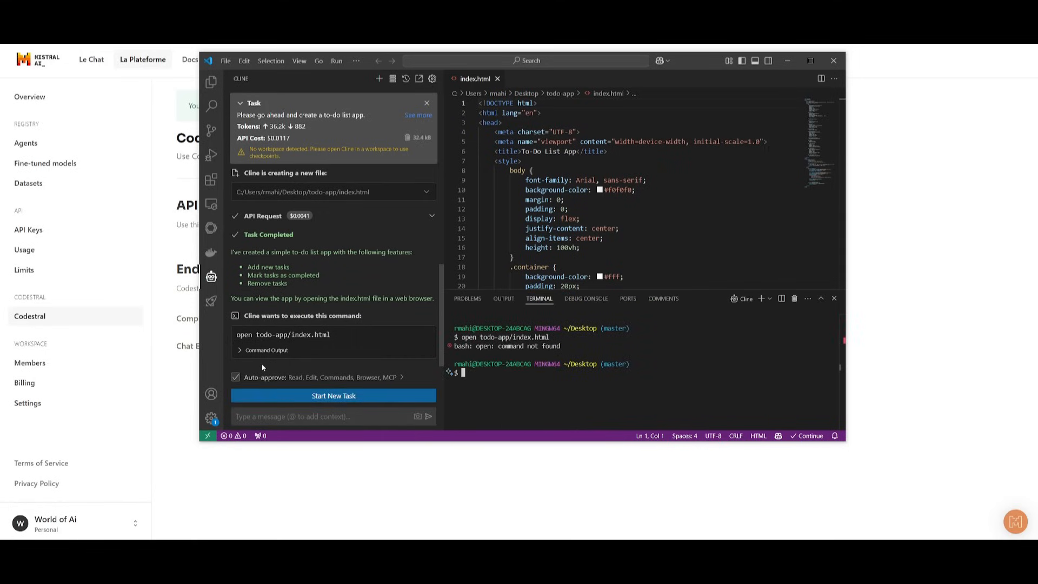
mouse_move(265, 365)
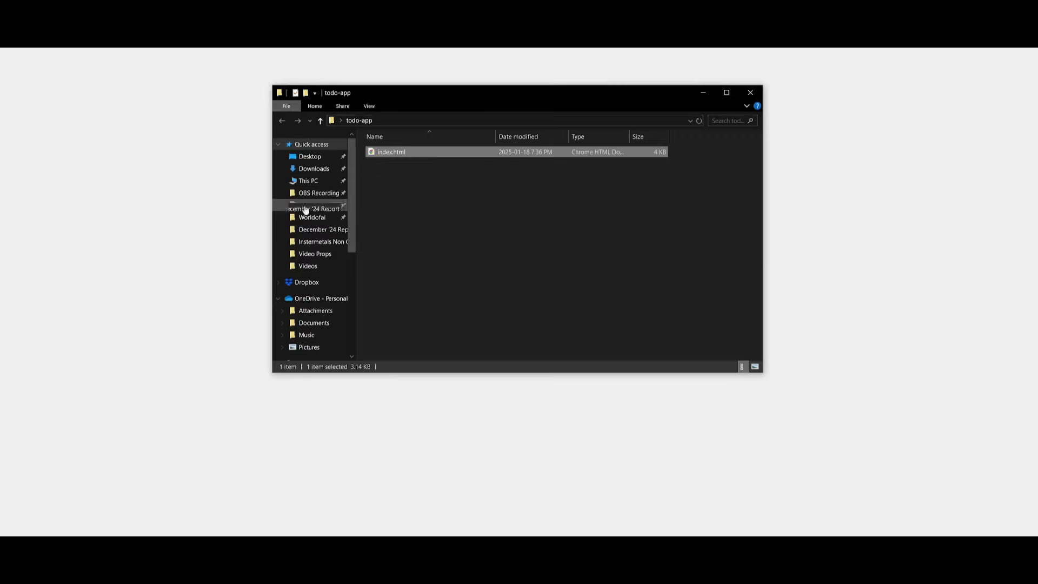
- Open todo-app/index.html in the browser and add the task 'create a ytt video'
double_click(391, 151)
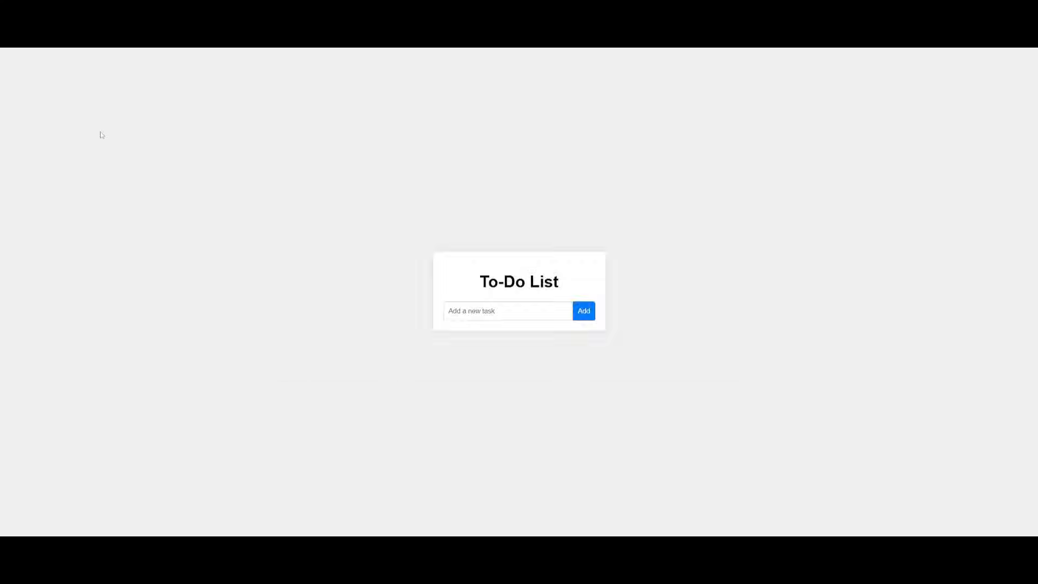
left_click(508, 311)
type("lets get")
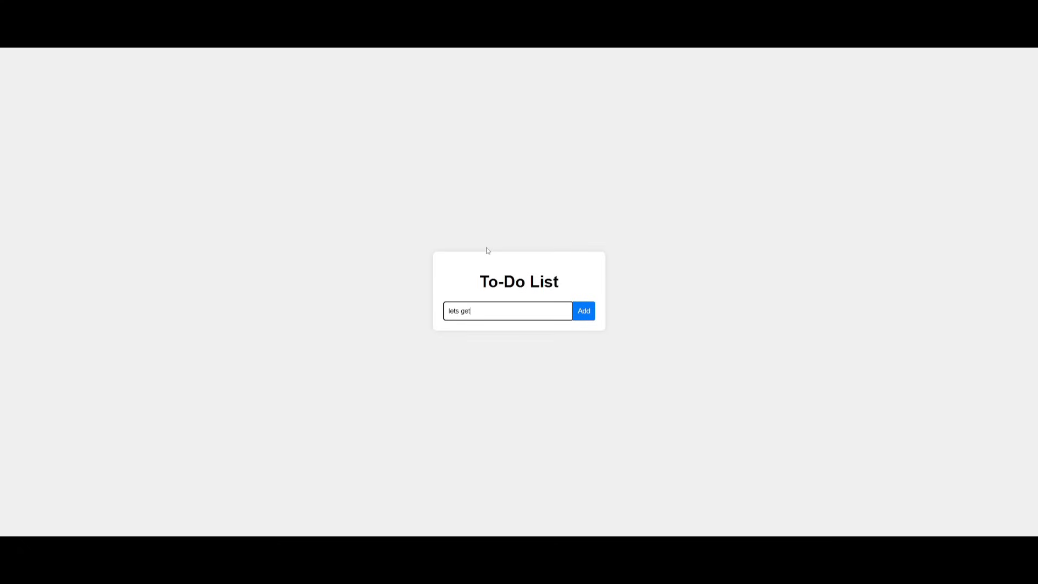
type("create a y")
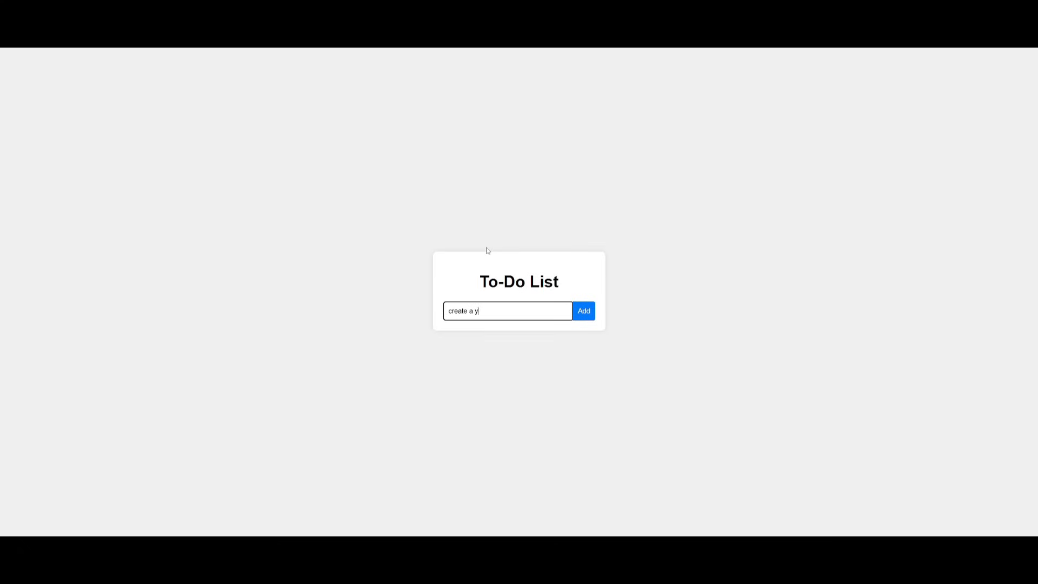
left_click(584, 311)
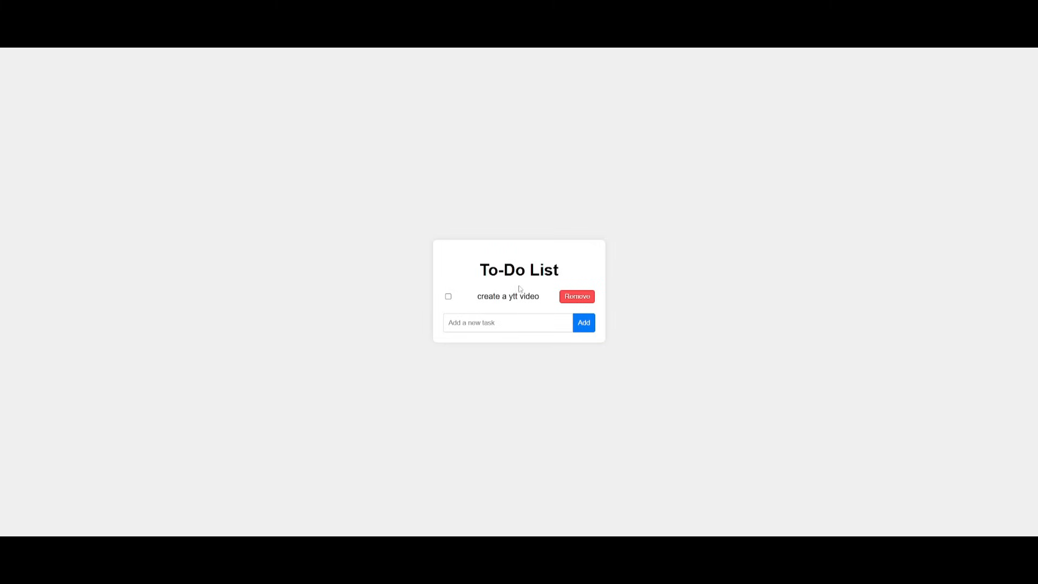
mouse_move(519, 288)
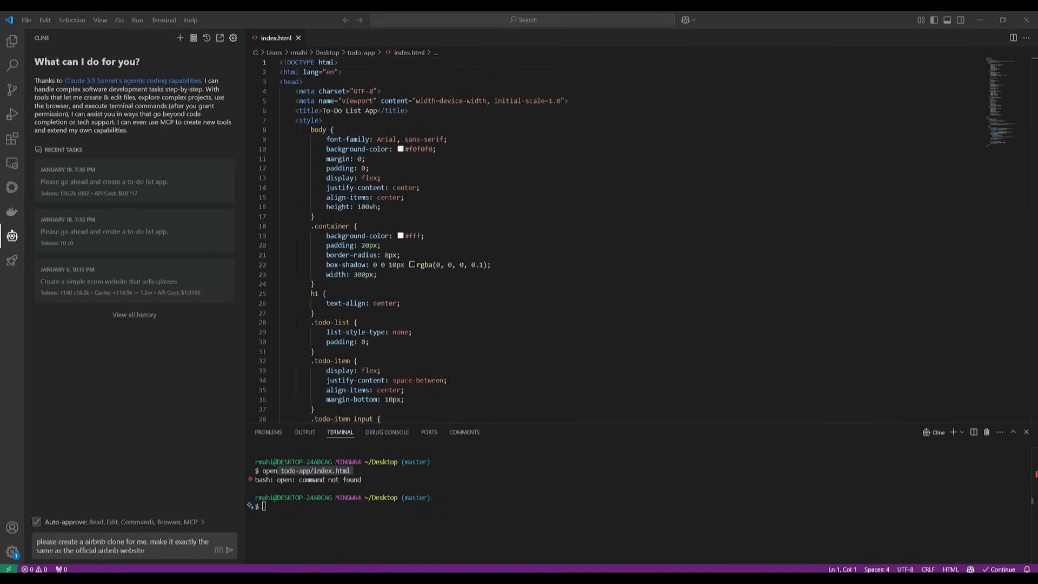
mouse_move(229, 558)
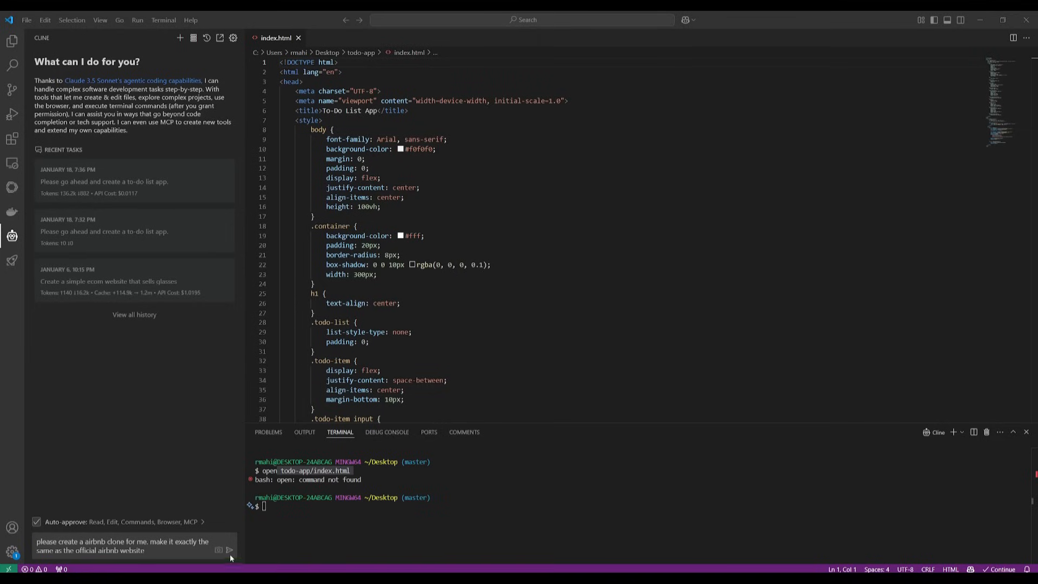
- Send the Airbnb clone prompt to Cline and reject its repeatedly failing index.html diff edit
left_click(230, 550)
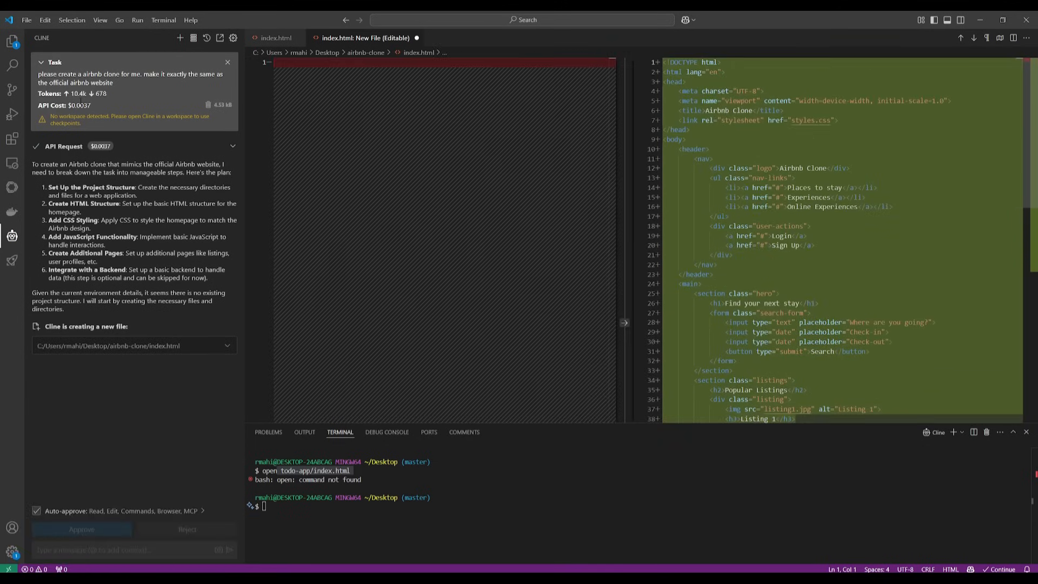
left_click(81, 529)
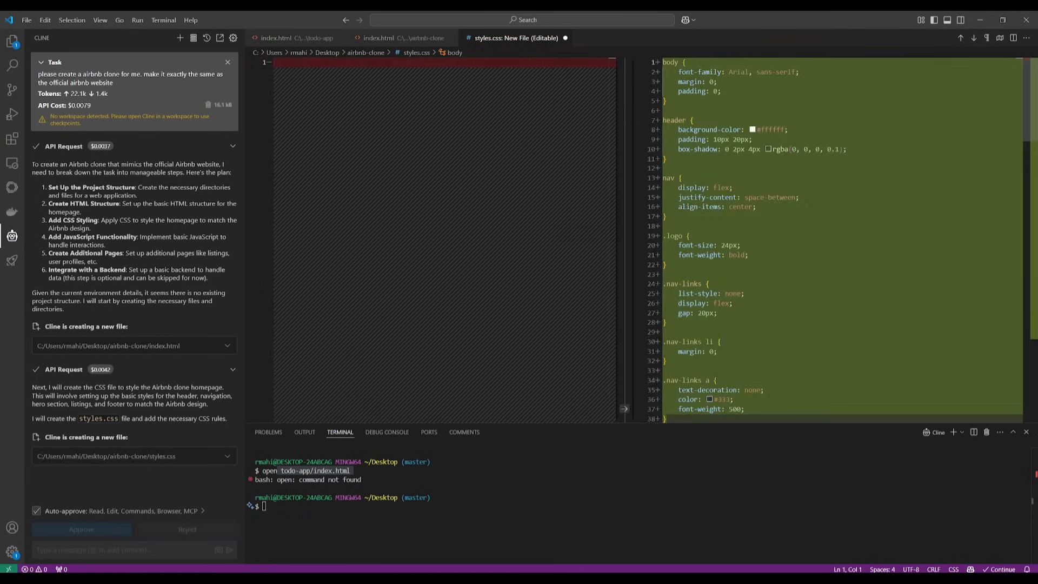
left_click(81, 529)
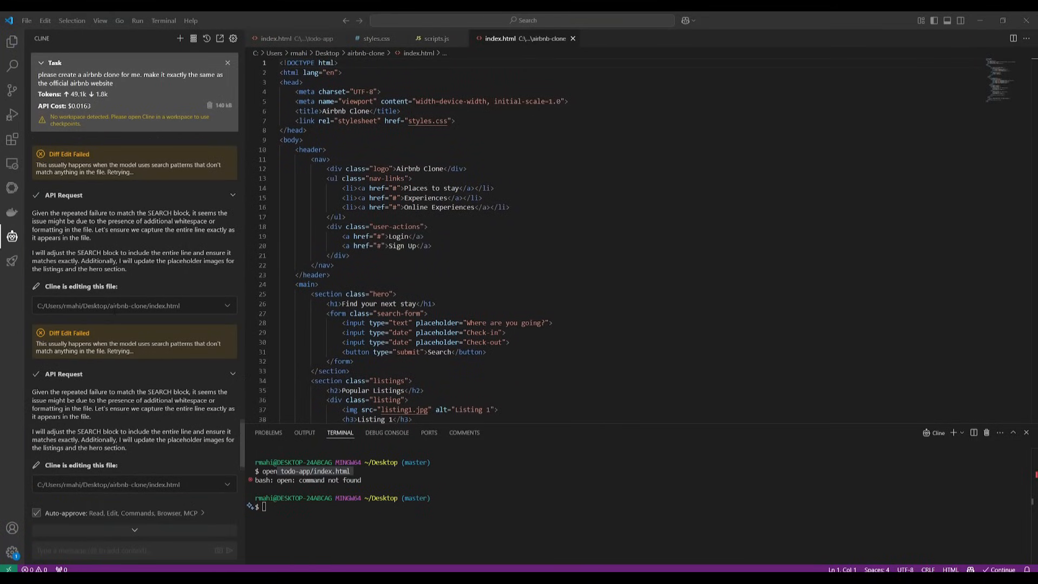
scroll("down", 3)
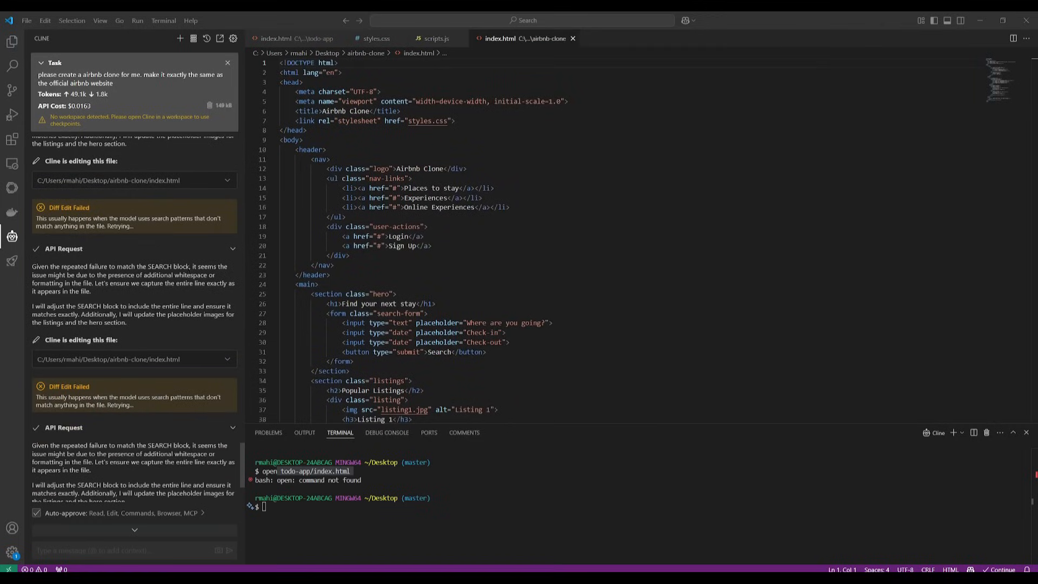
scroll("down", 3)
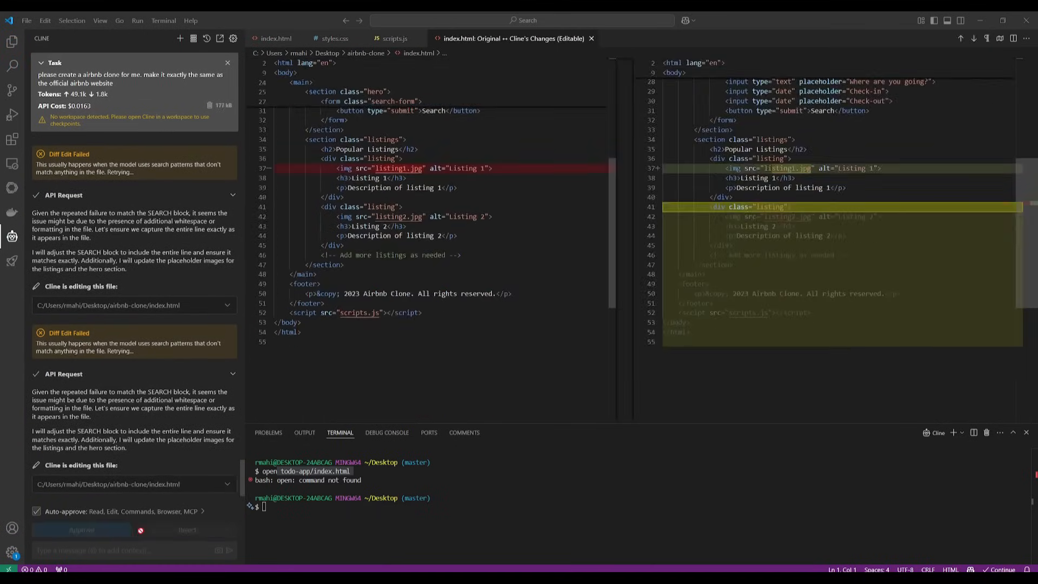
left_click(80, 530)
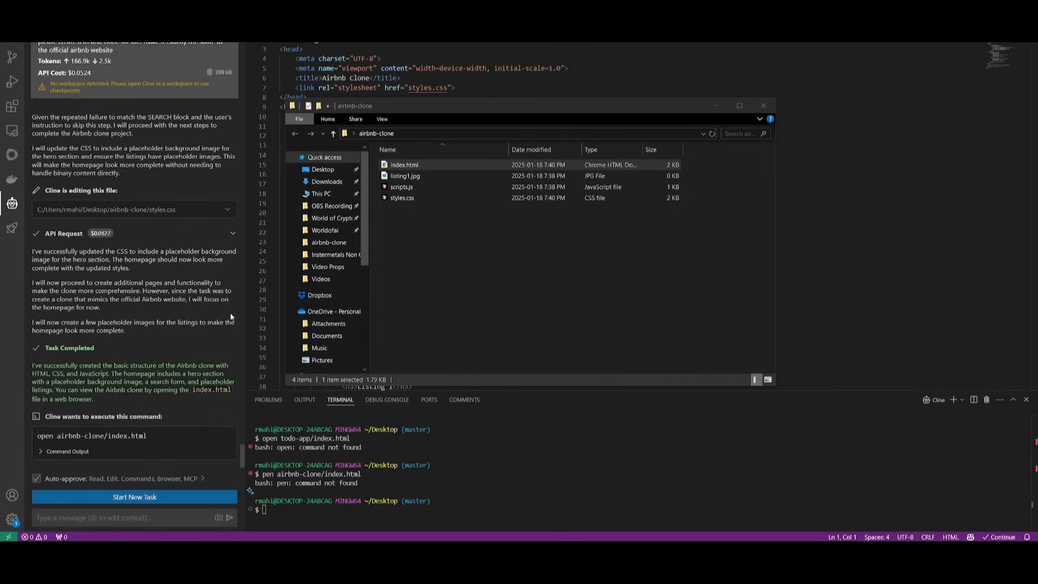
- Open airbnb-clone/index.html from File Explorer in the web browser
left_click(404, 164)
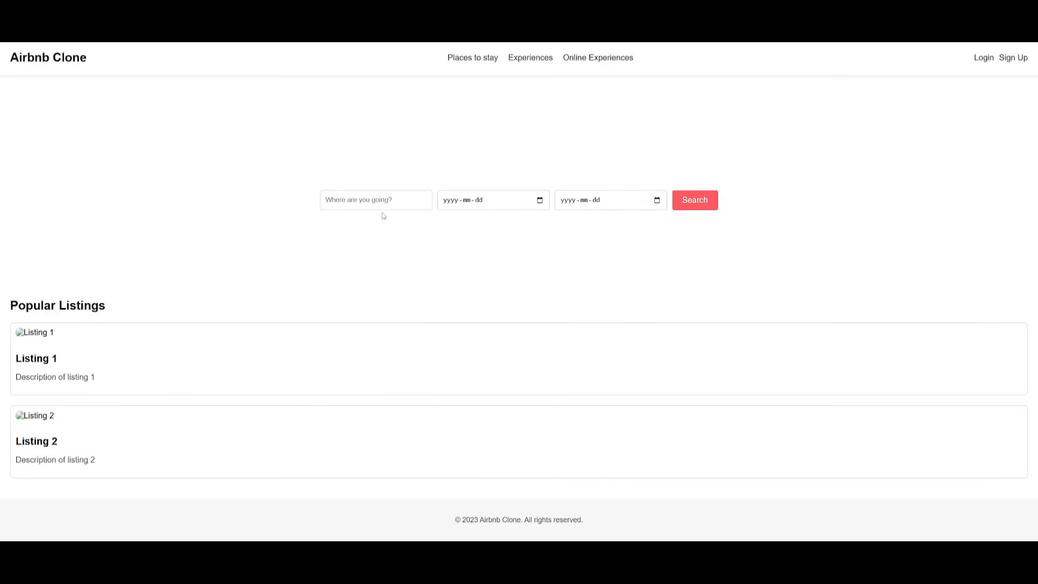
mouse_move(310, 126)
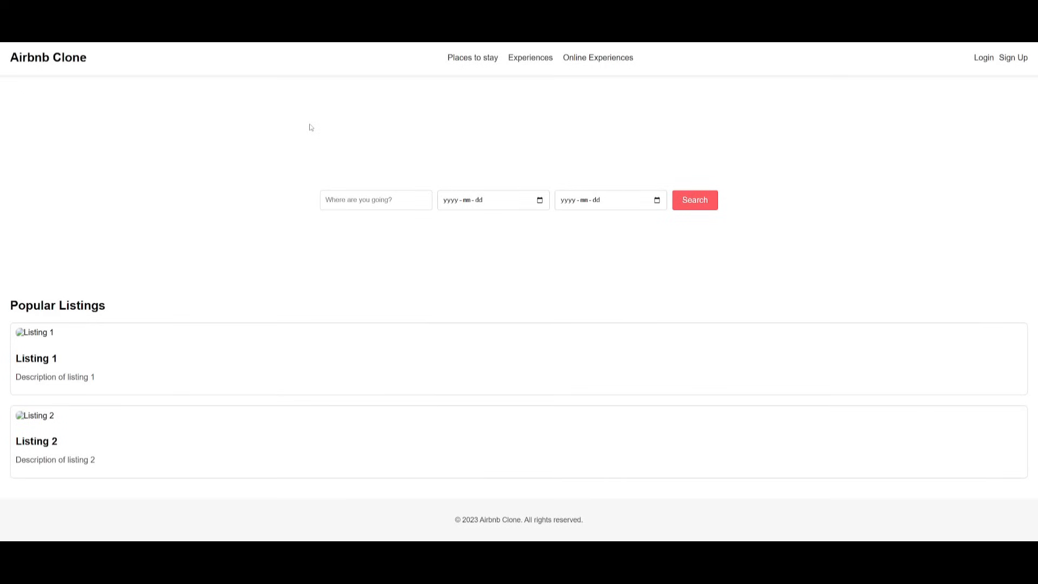
mouse_move(294, 93)
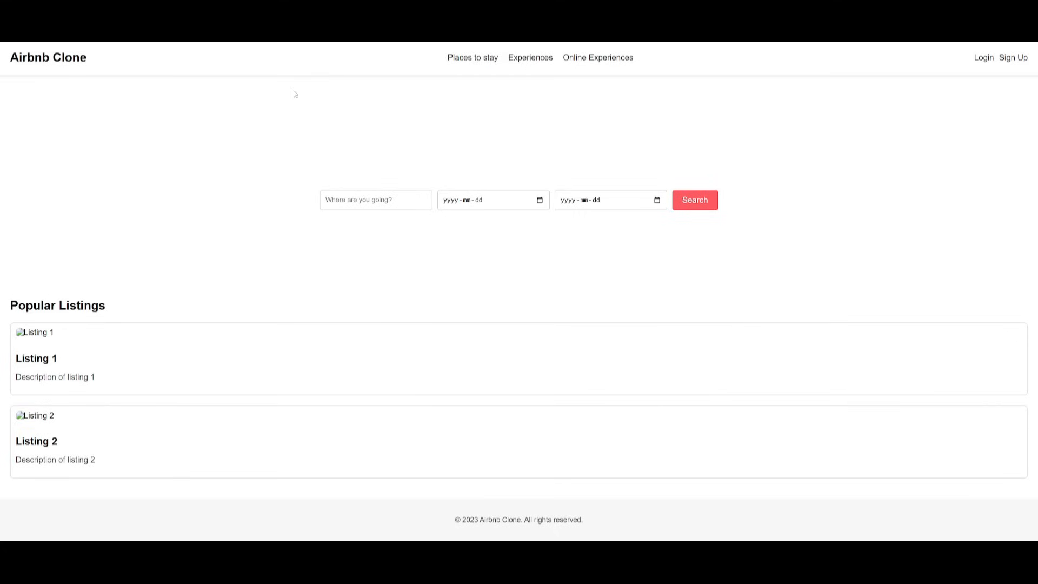
mouse_move(378, 184)
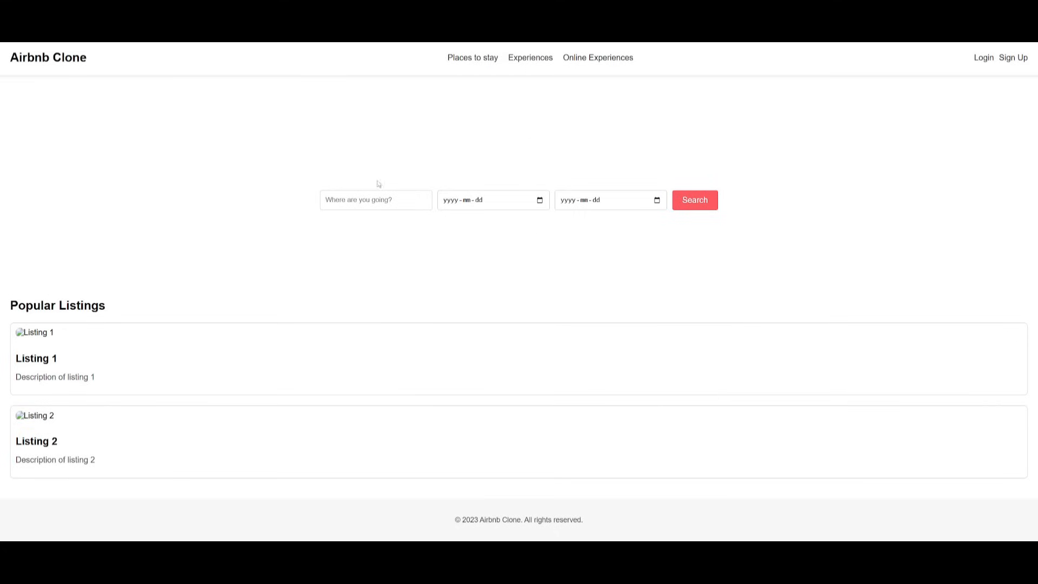
mouse_move(118, 334)
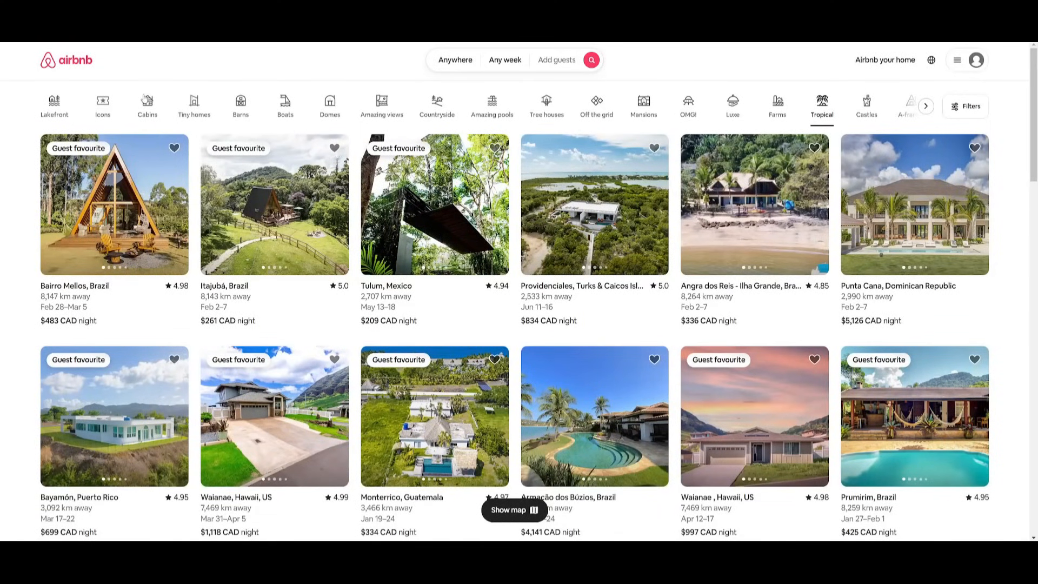
mouse_move(491, 106)
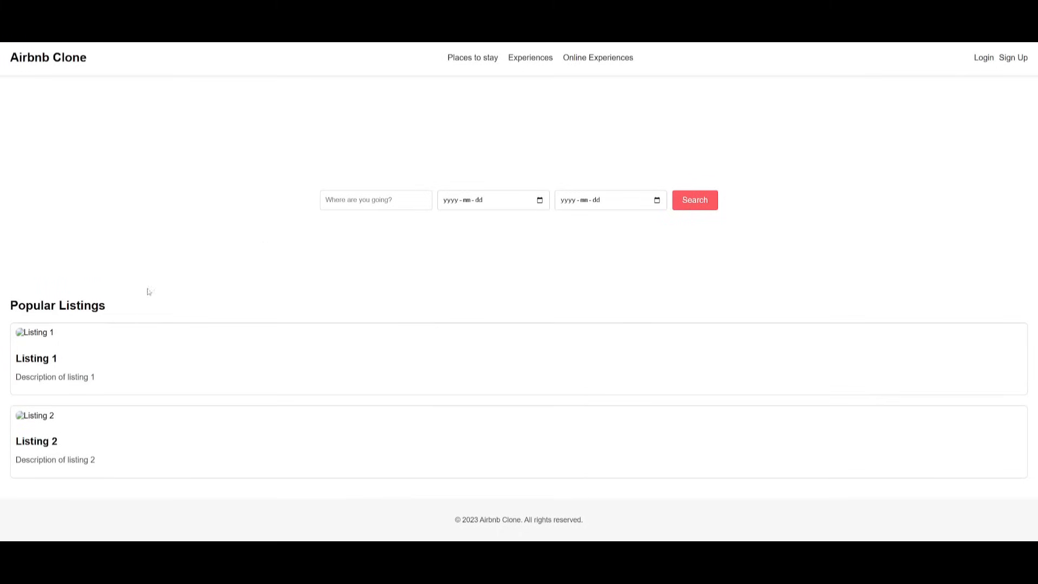
mouse_move(332, 100)
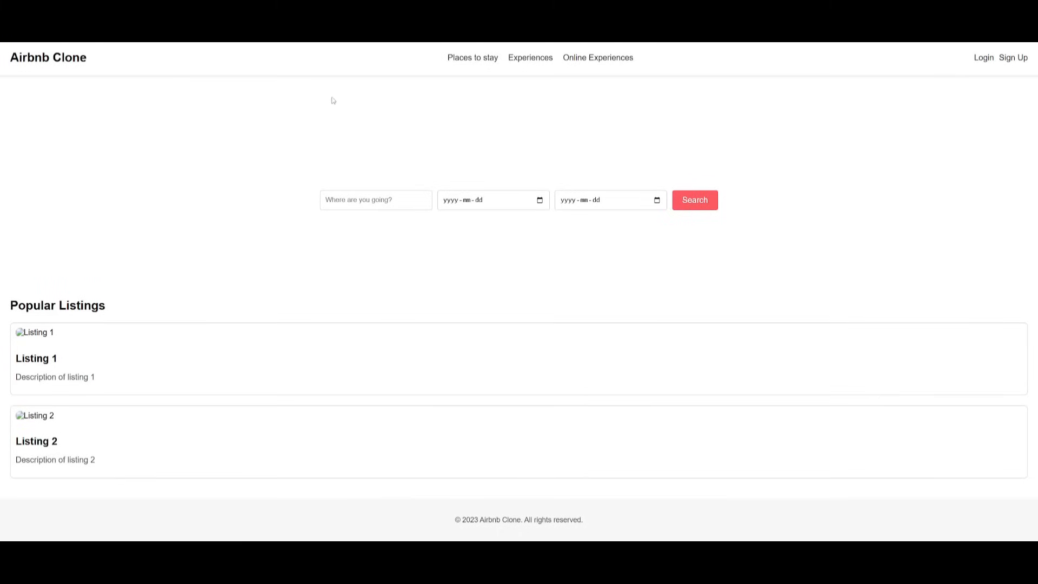
mouse_move(157, 237)
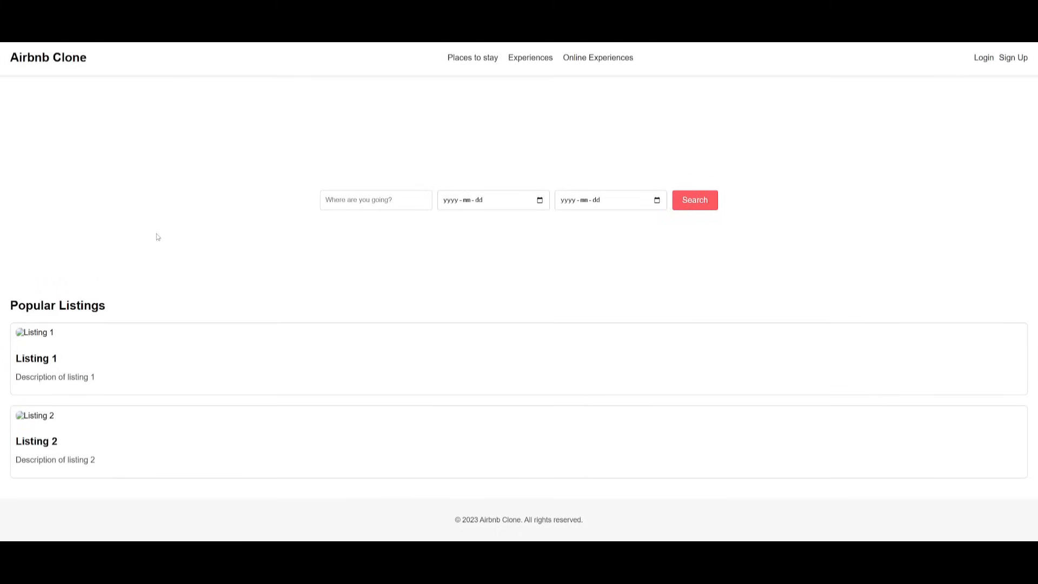
mouse_move(480, 323)
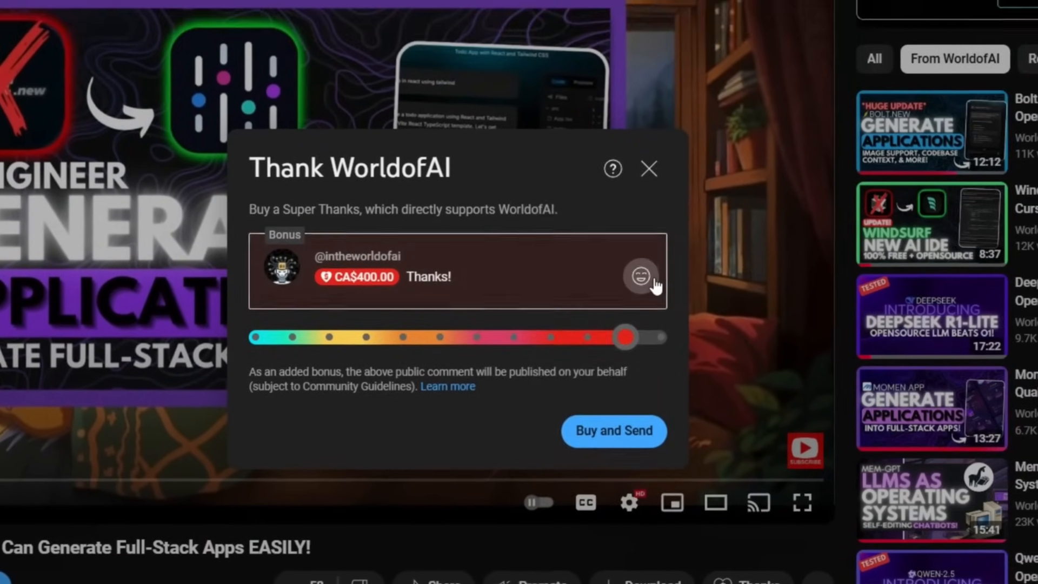
- Close Super Thanks and open WorldofAI's Join dialog showing the AI Pioneers-to-AI King tiers
left_click(648, 169)
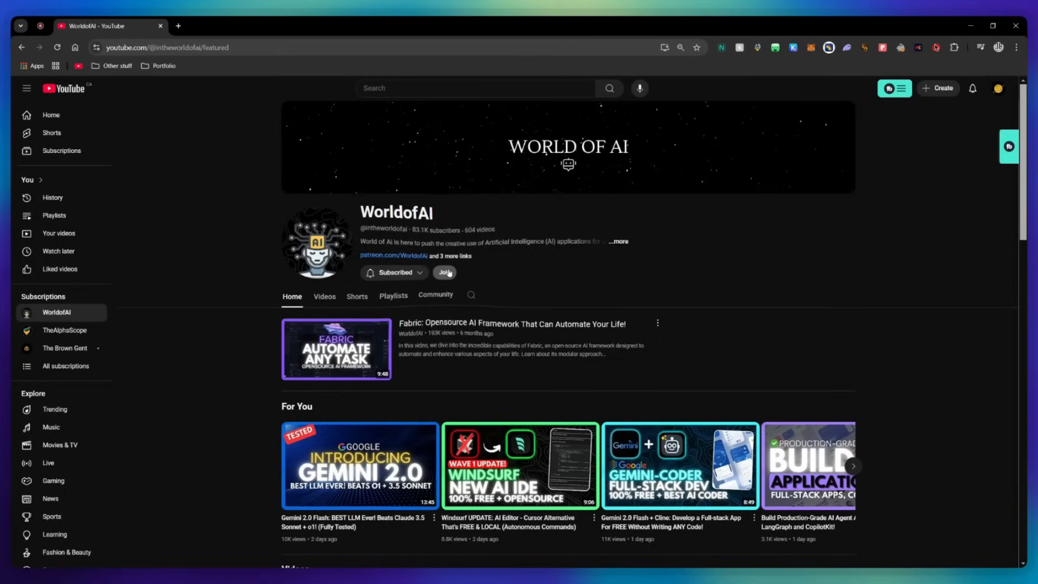
left_click(444, 272)
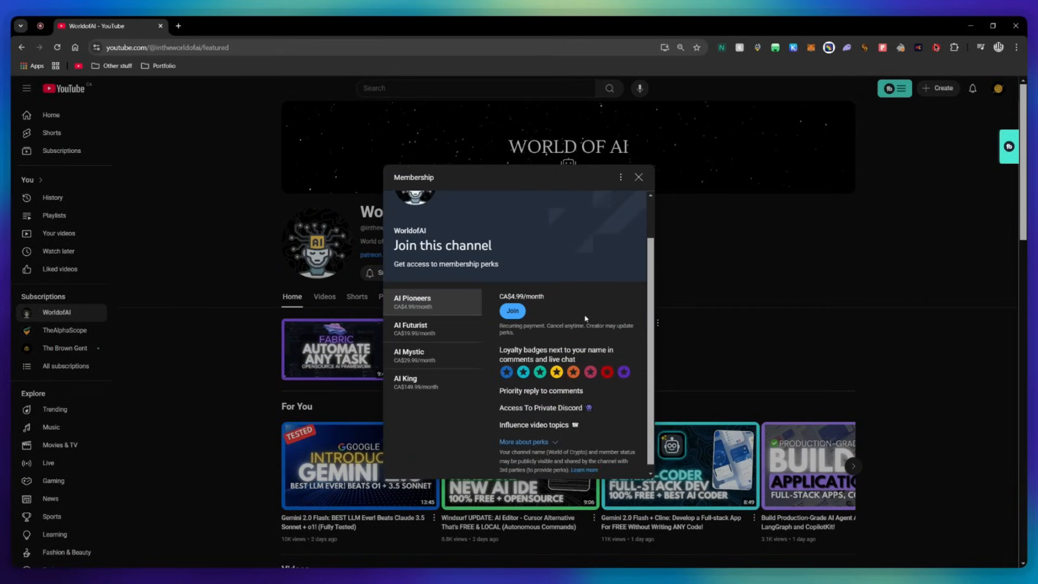
left_click(410, 329)
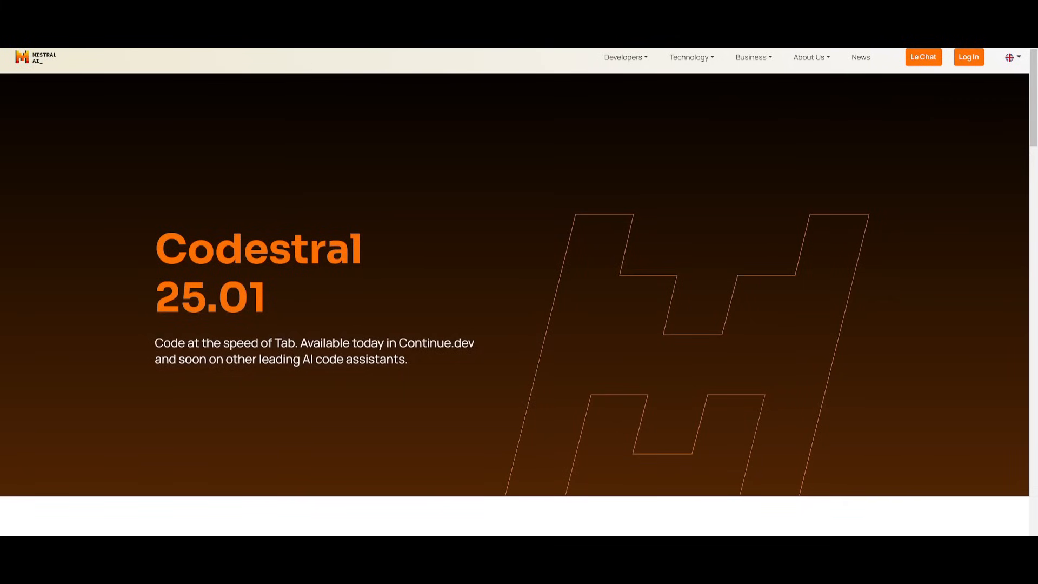
mouse_move(89, 227)
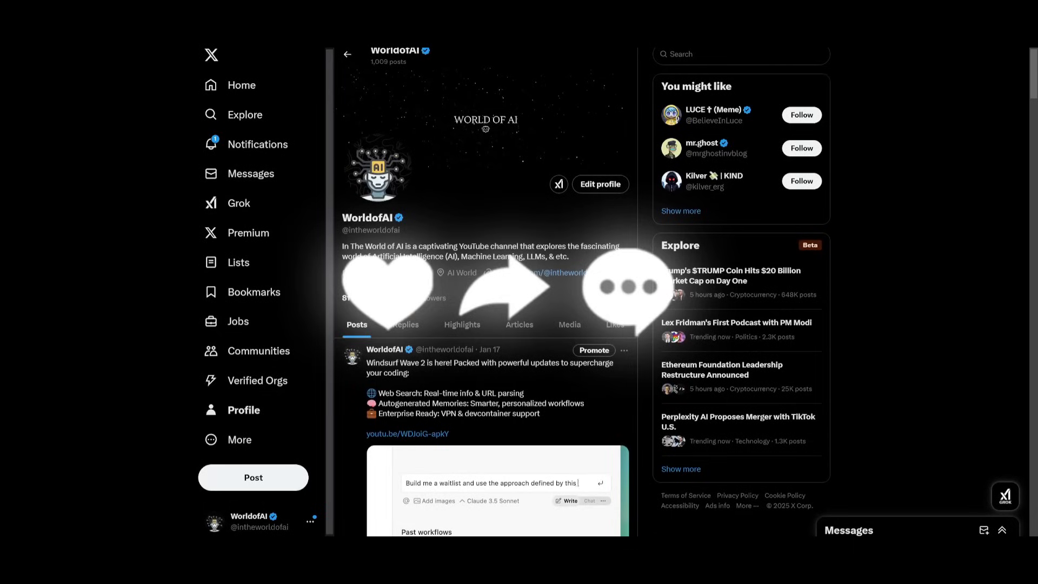
- Switch the WorldofAI channel to its Videos tab and browse down the video grid
scroll("down", 3)
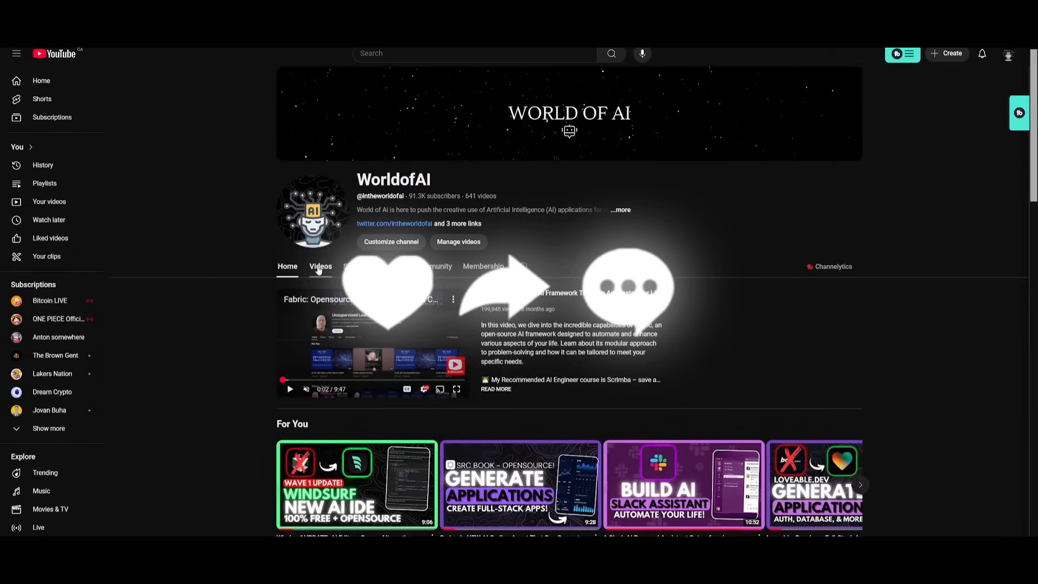
left_click(320, 266)
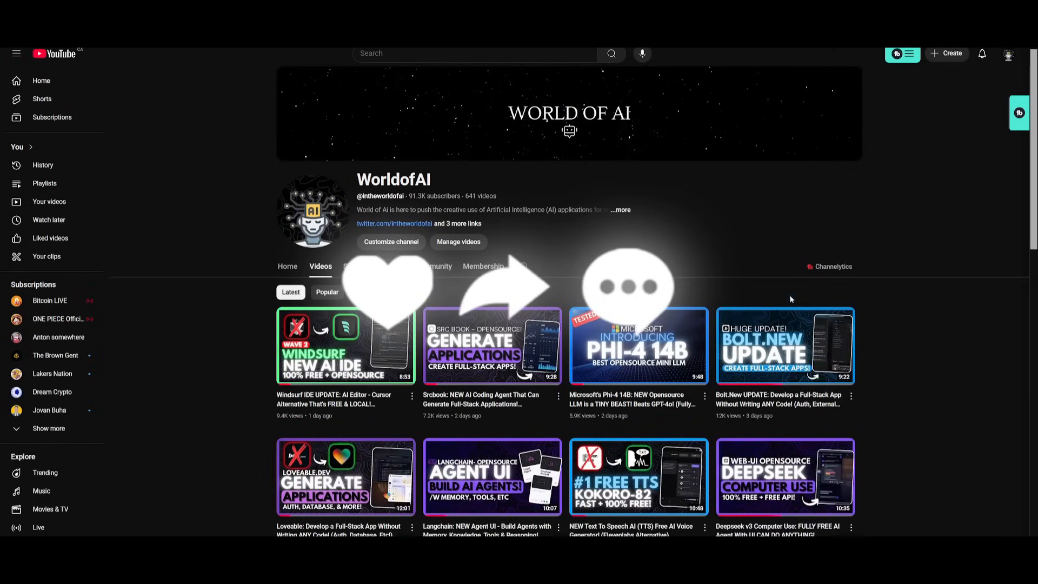
scroll("down", 3)
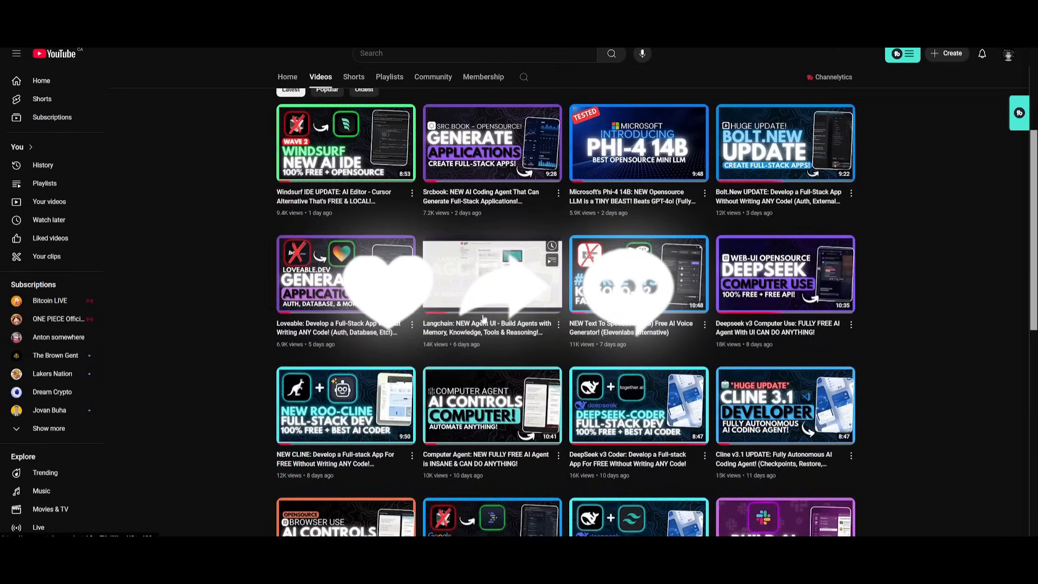
scroll("down", 3)
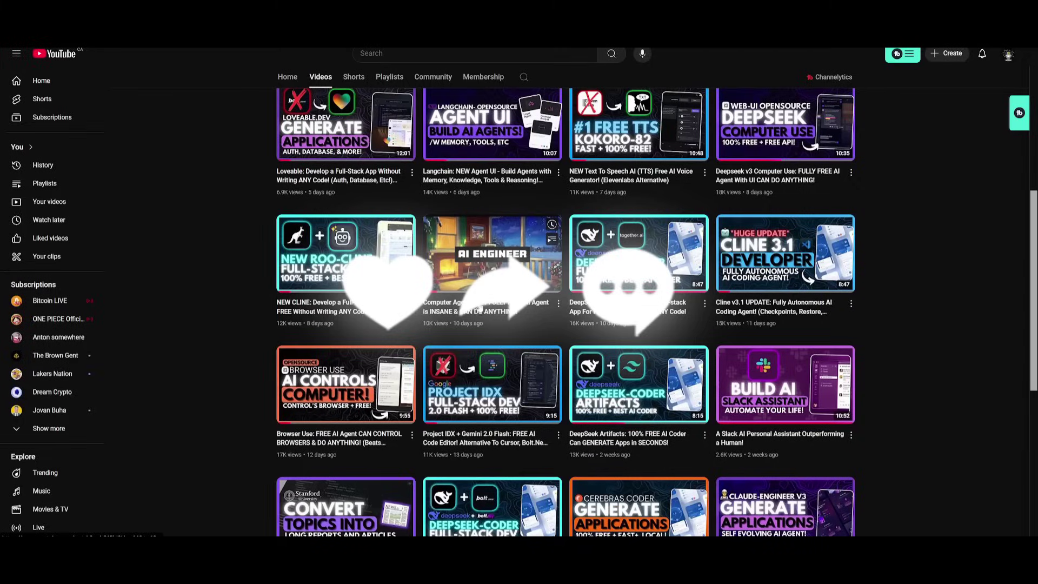
scroll("down", 3)
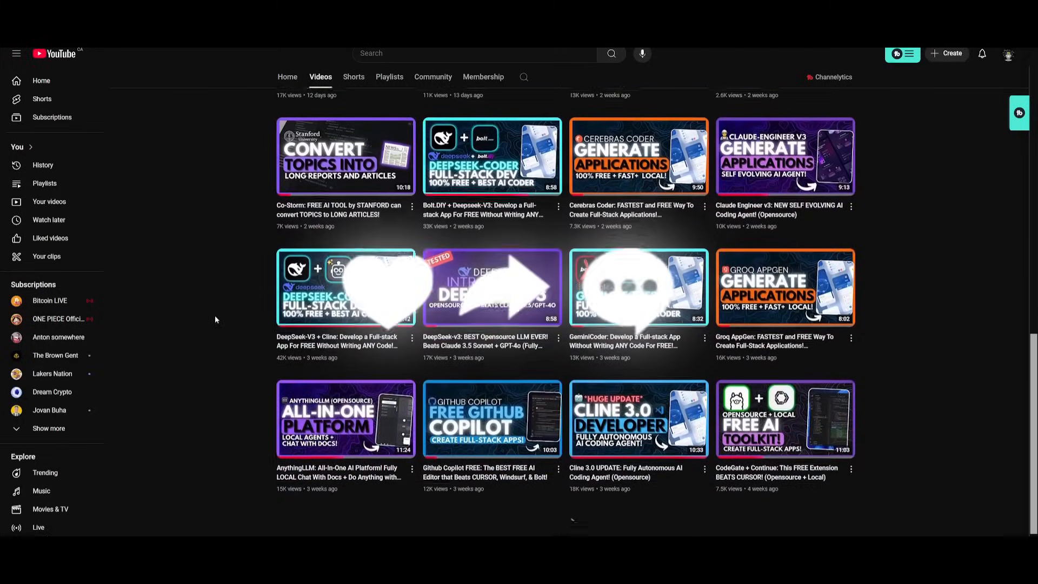
scroll("down", 3)
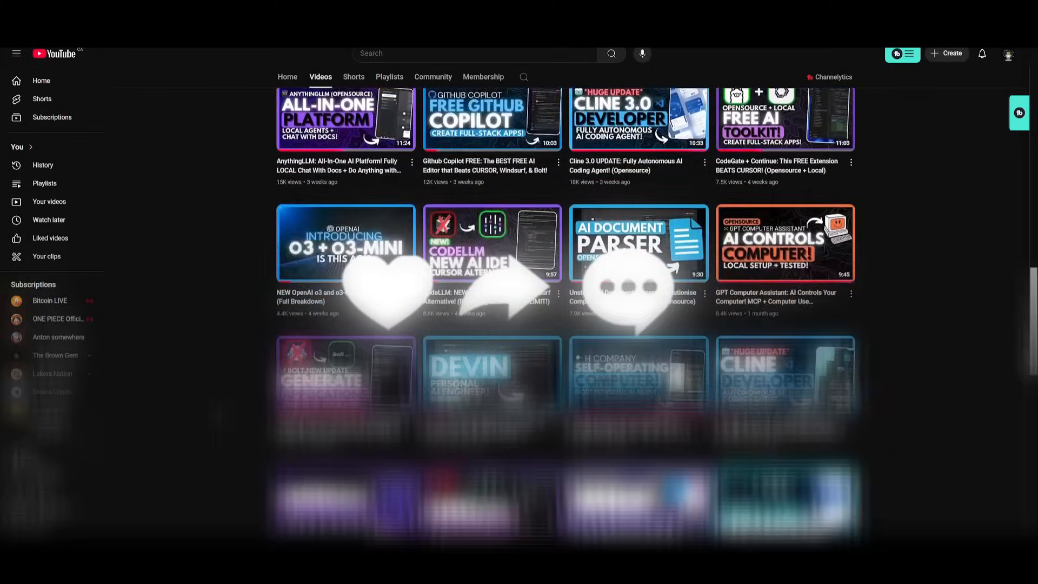
scroll("down", 3)
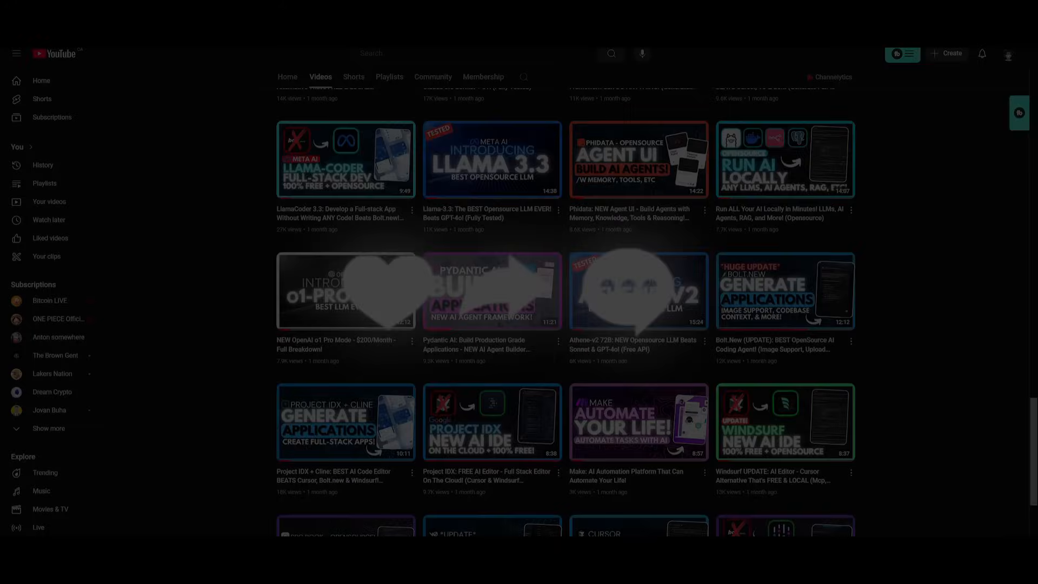